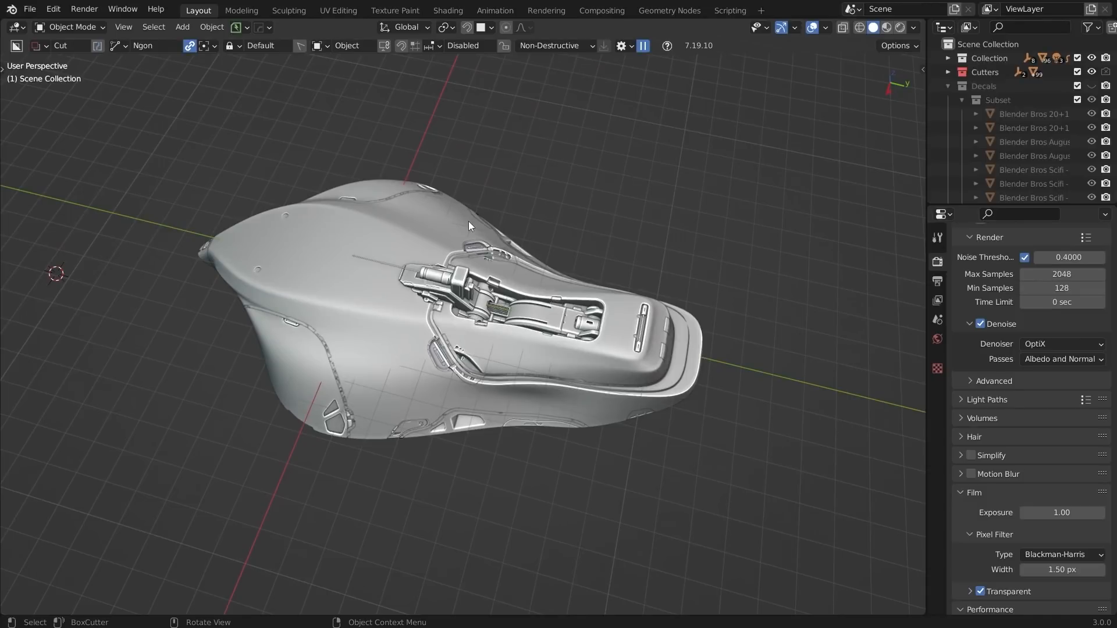
{"action": "mouse_move", "coordinate": [475, 222]}
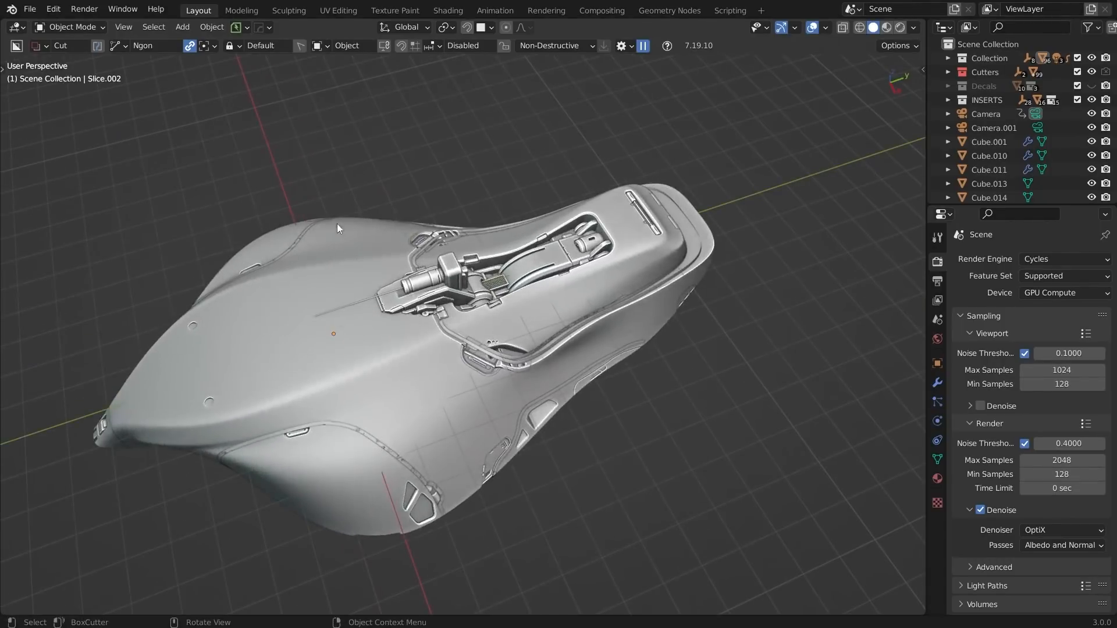
{"action": "mouse_move", "coordinate": [288, 431]}
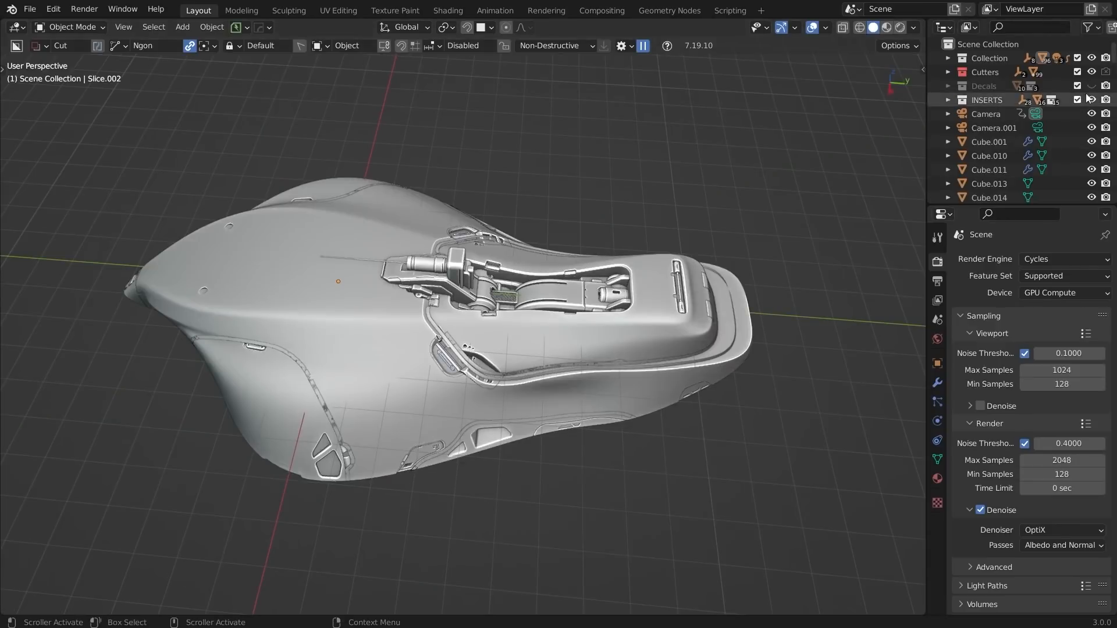
- Show Cube.041's Boolean and Hops_Mirror modifiers in the Modifier Properties
{"action": "left_click", "coordinate": [1091, 86]}
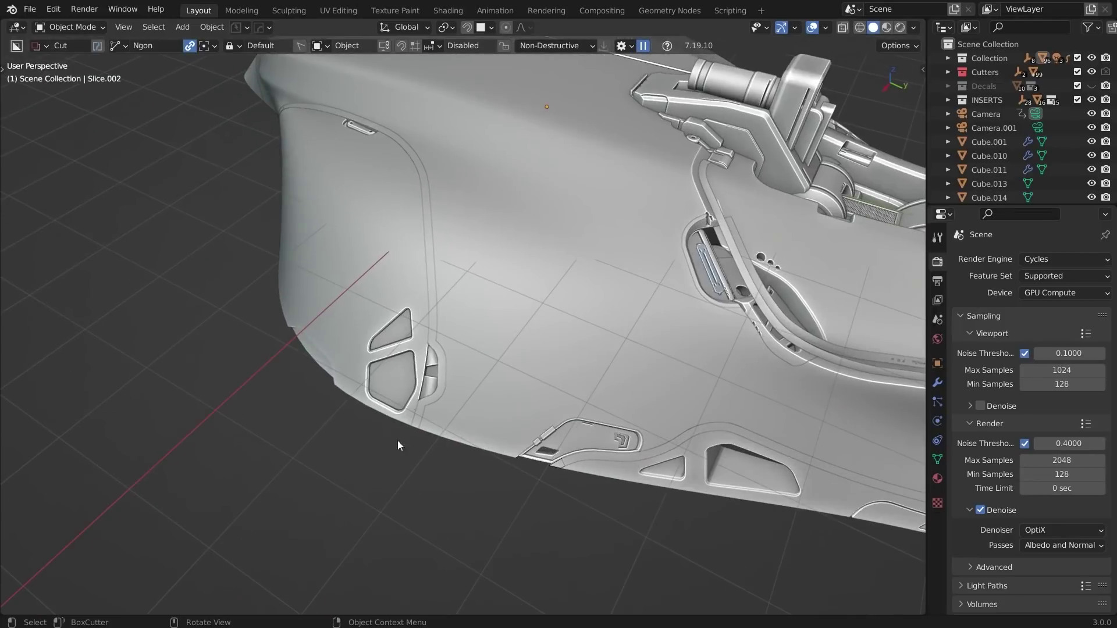
{"action": "mouse_move", "coordinate": [415, 363]}
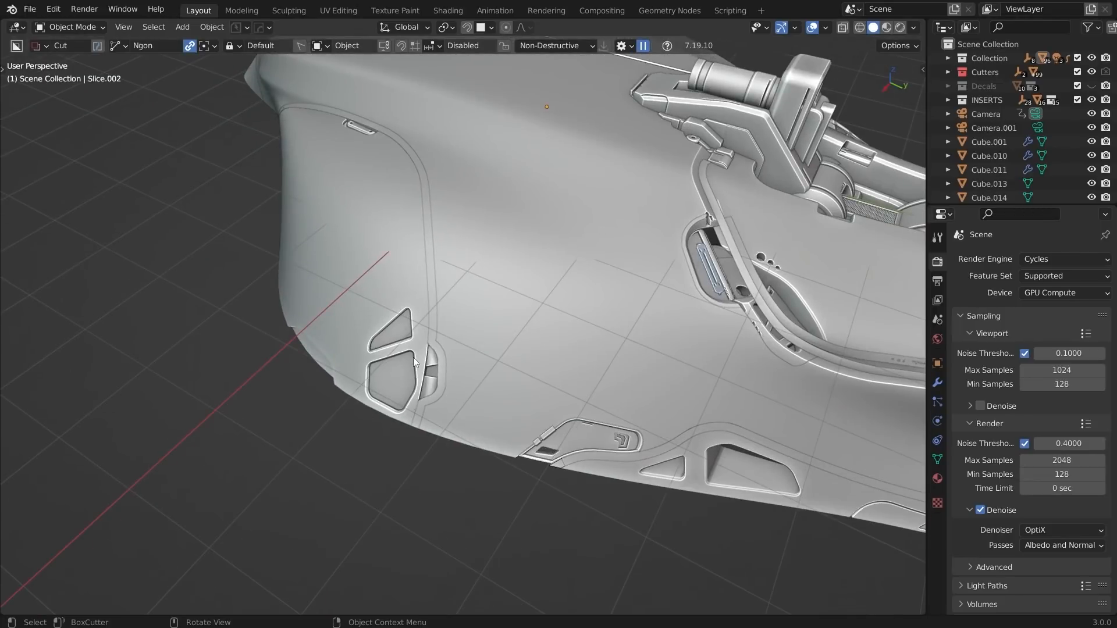
{"action": "mouse_move", "coordinate": [510, 431]}
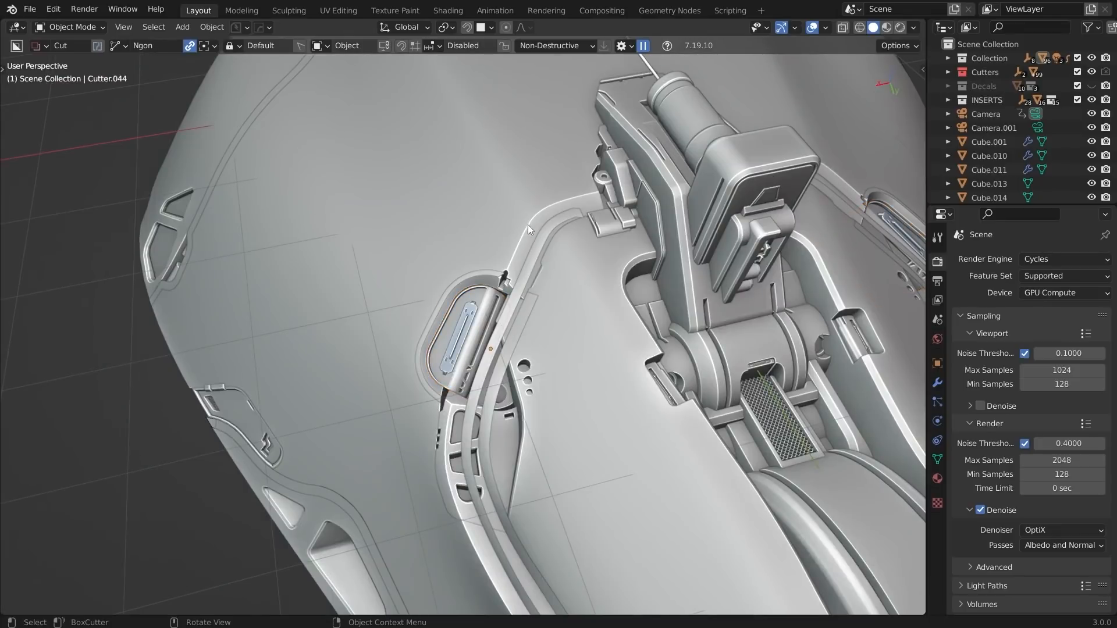
{"action": "mouse_move", "coordinate": [456, 403]}
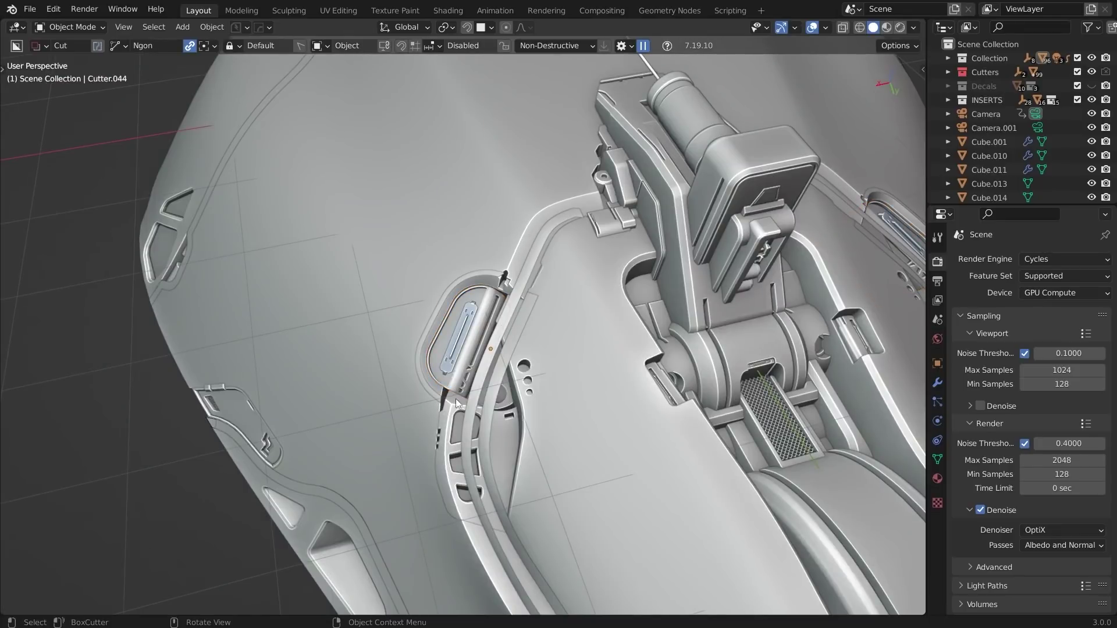
{"action": "mouse_move", "coordinate": [440, 428]}
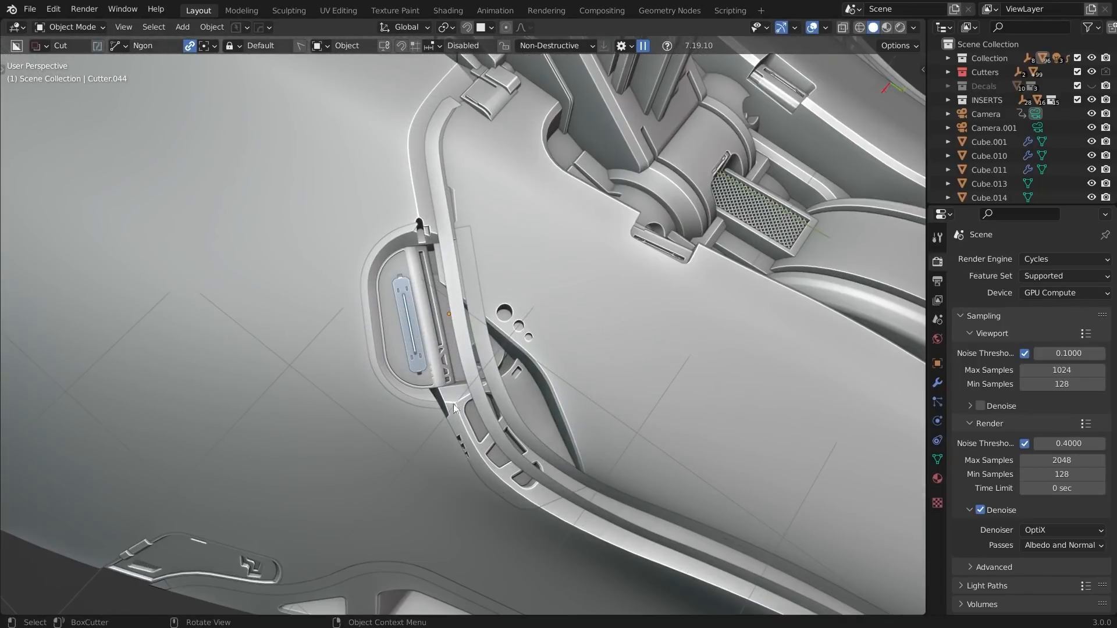
{"action": "mouse_move", "coordinate": [419, 193]}
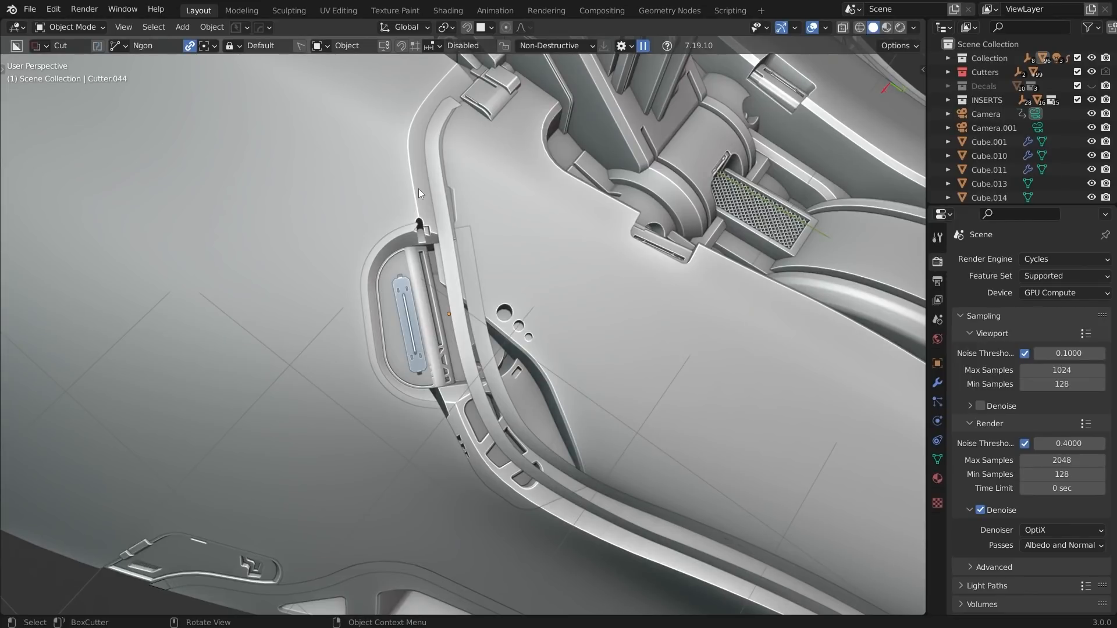
{"action": "mouse_move", "coordinate": [476, 249]}
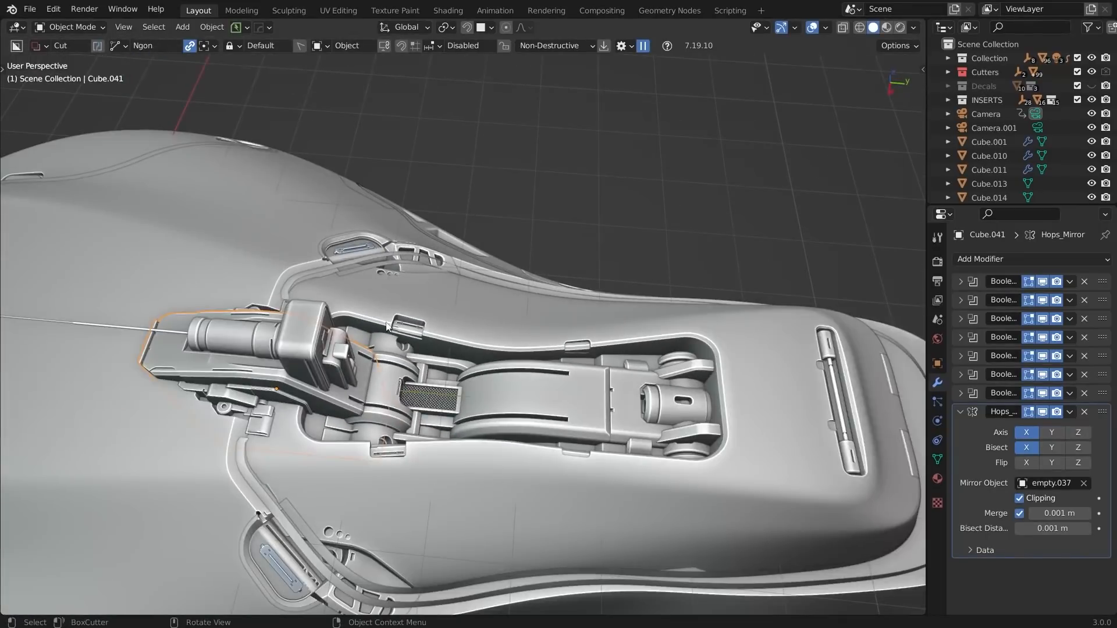
{"action": "mouse_move", "coordinate": [369, 492]}
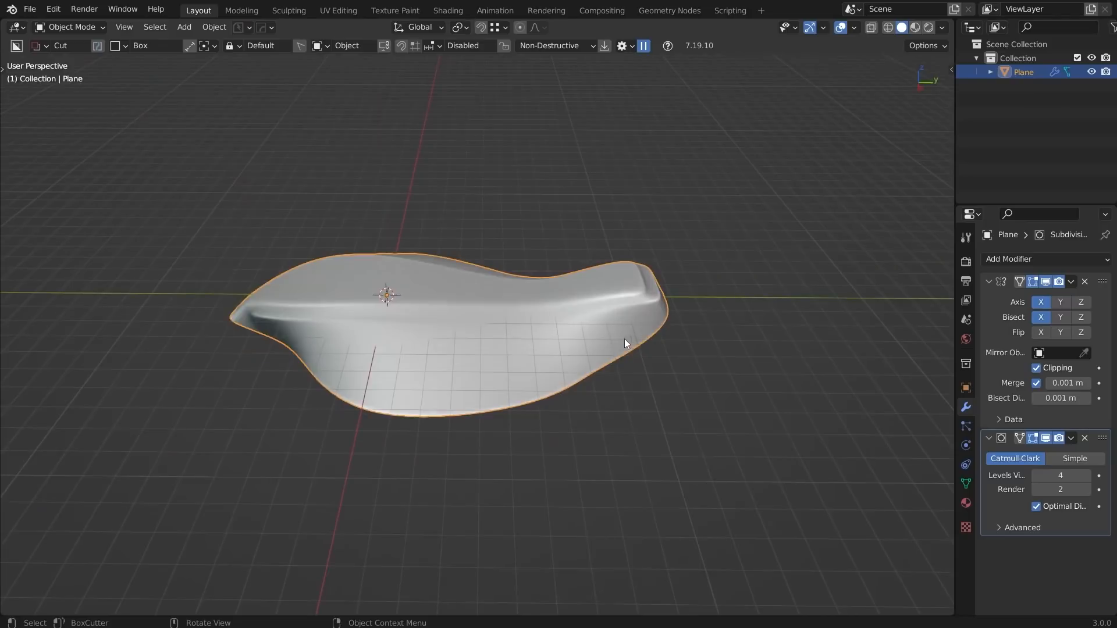
- Enter Edit Mode on the mirrored, subdivided Plane forming the seat body
{"action": "key", "text": "Tab"}
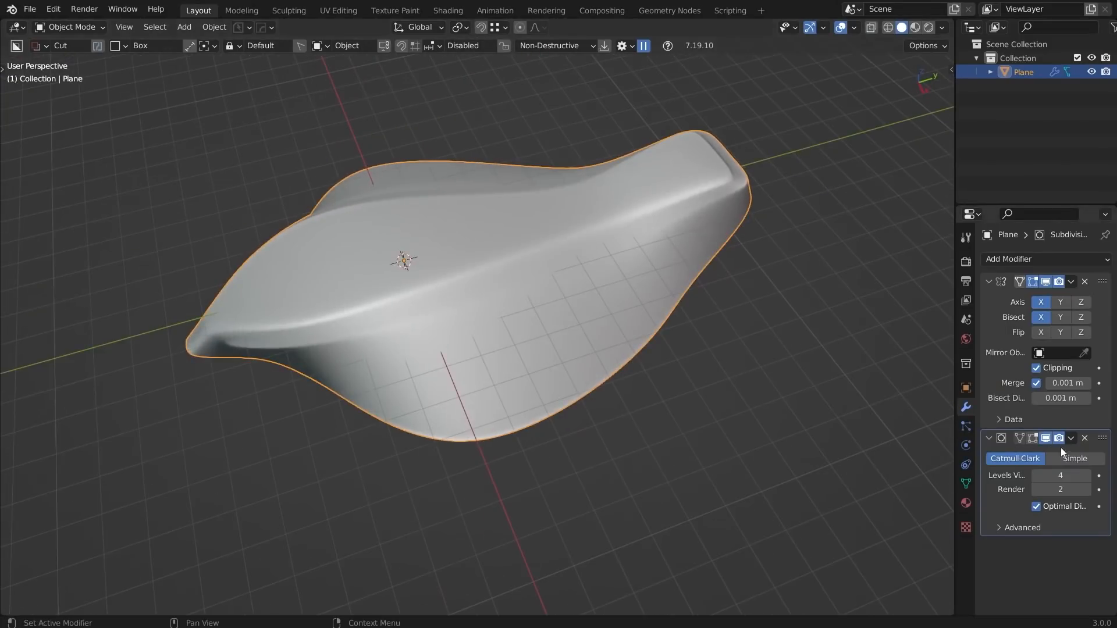
{"action": "key", "text": "Tab"}
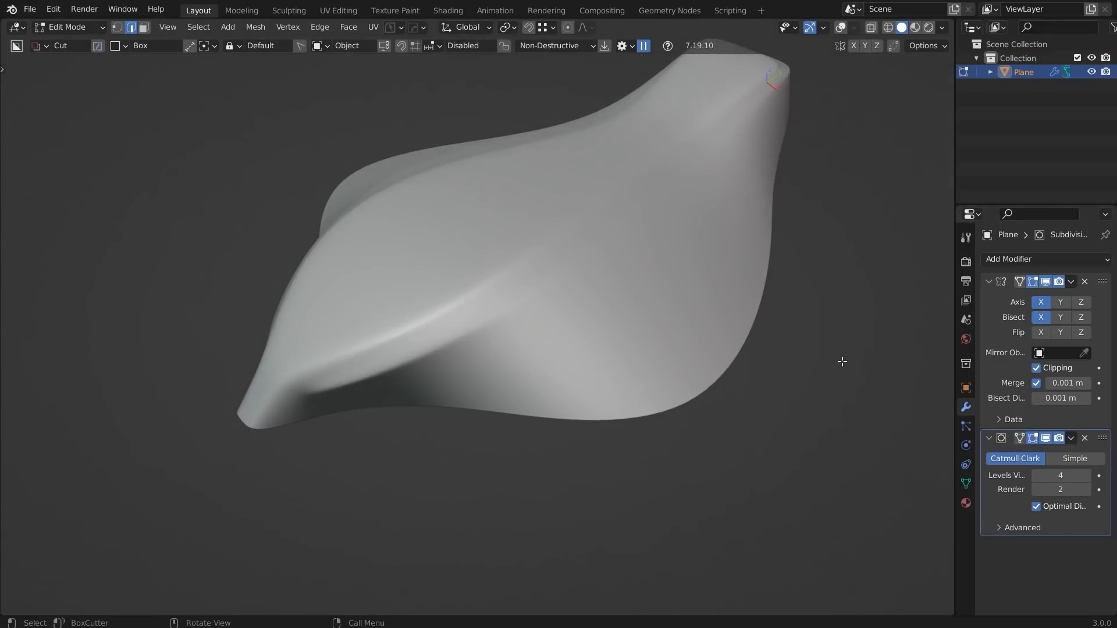
- Show Mean Crease 1.00 on the cage edges in the N sidebar, then return to Object Mode
{"action": "key", "text": "n"}
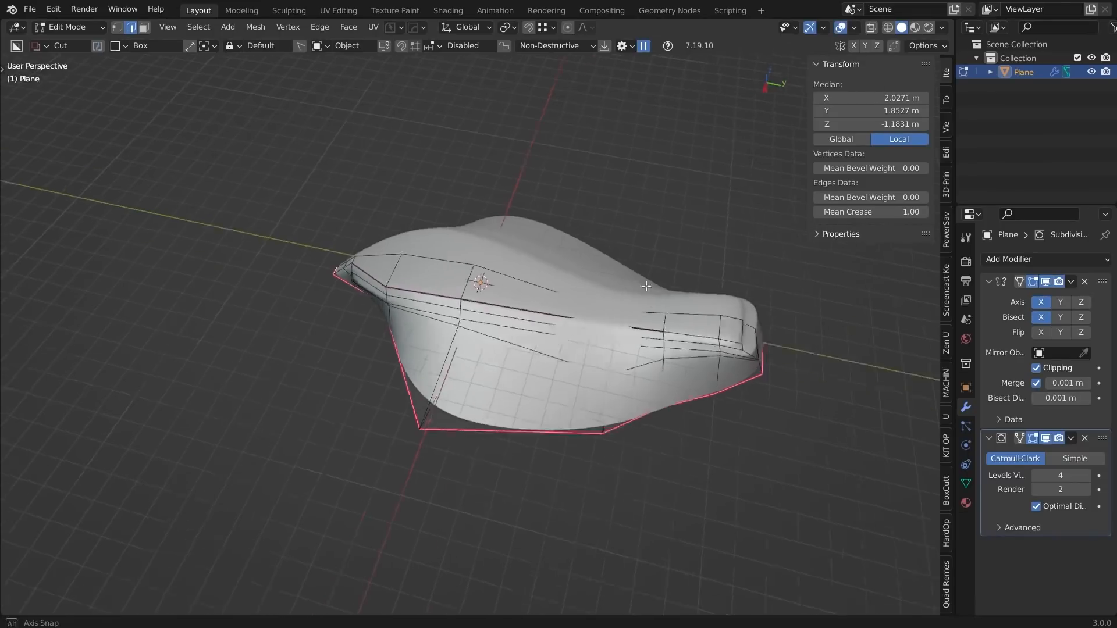
{"action": "key", "text": "Tab"}
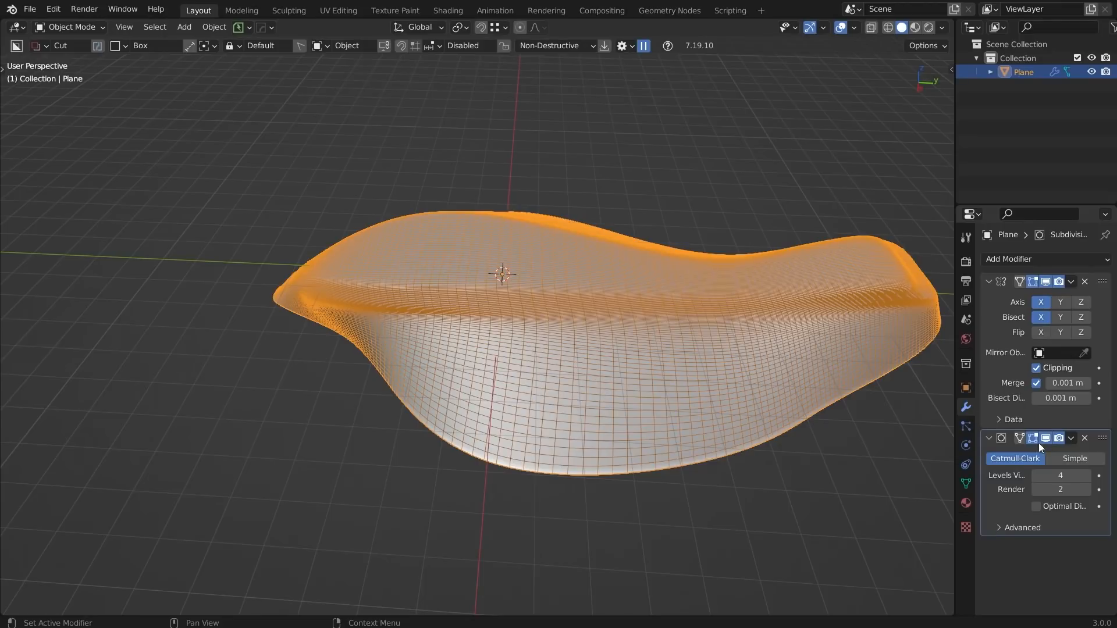
- Collapse the modifier stack and toggle the Subdivision viewport display off and back on
{"action": "left_click", "coordinate": [990, 281]}
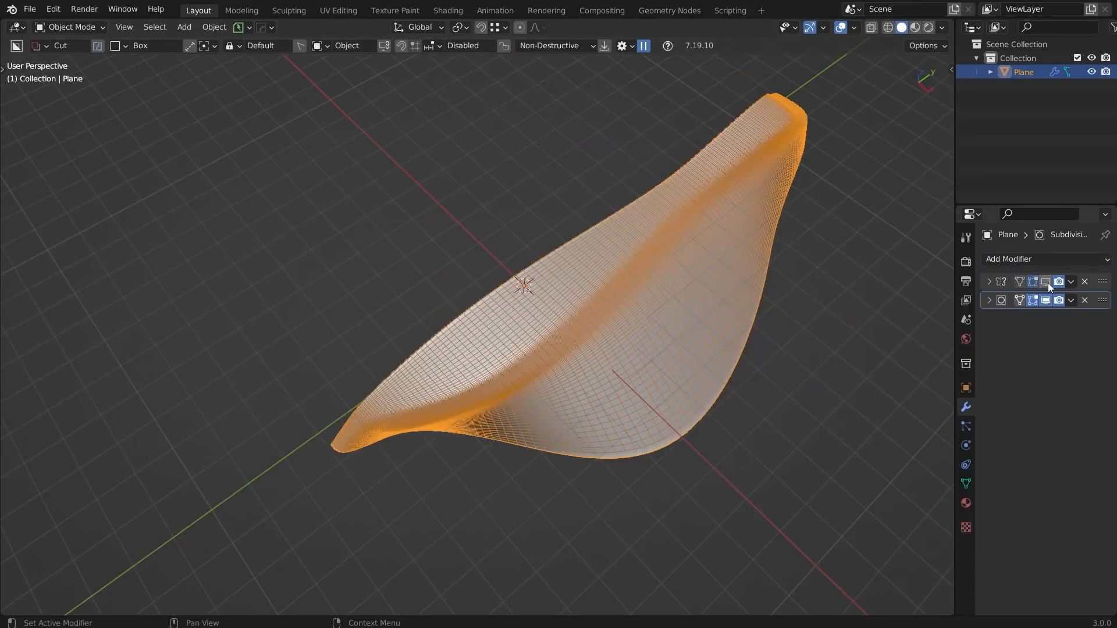
{"action": "left_click", "coordinate": [1046, 300]}
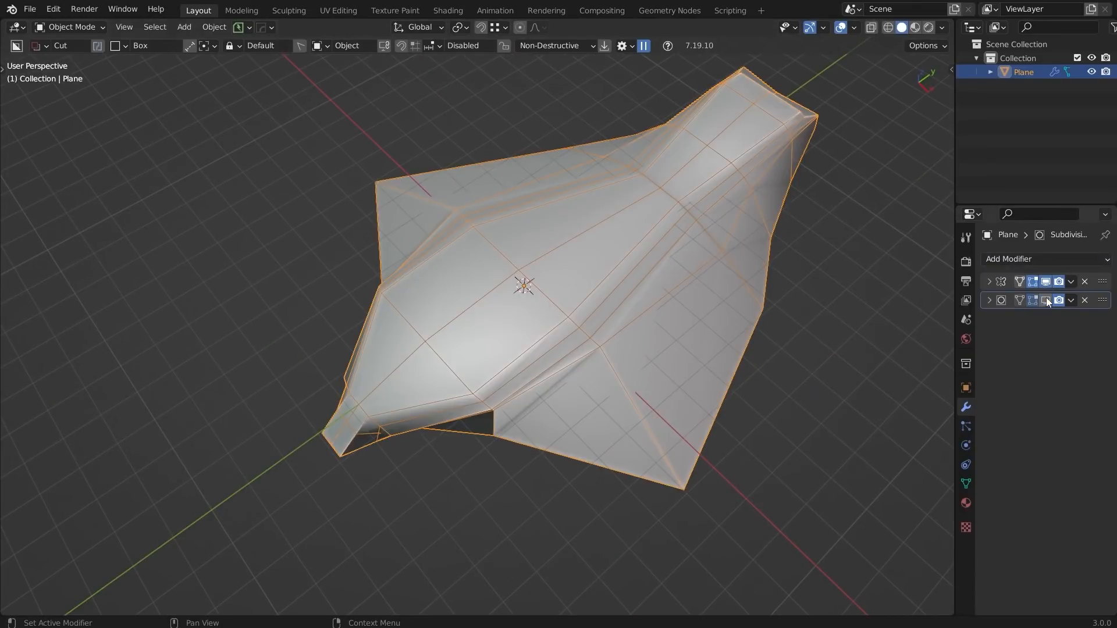
{"action": "left_click", "coordinate": [1047, 300]}
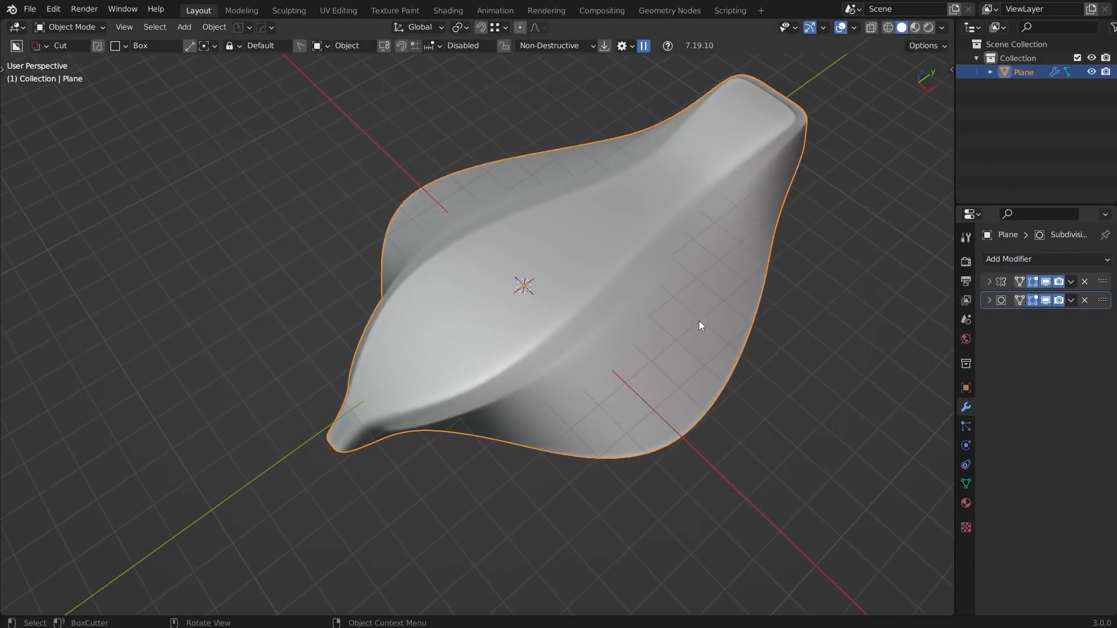
{"action": "mouse_move", "coordinate": [702, 428]}
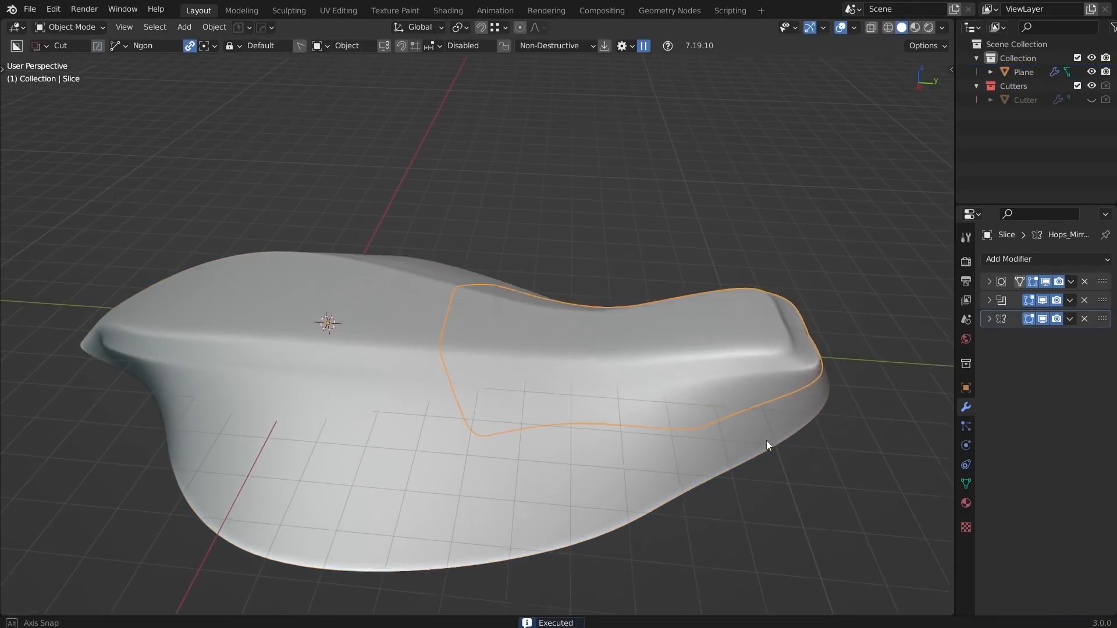
- Slice an Ngon cut around the raised seat area with BoxCutter in Slice mode
{"action": "key", "text": "s"}
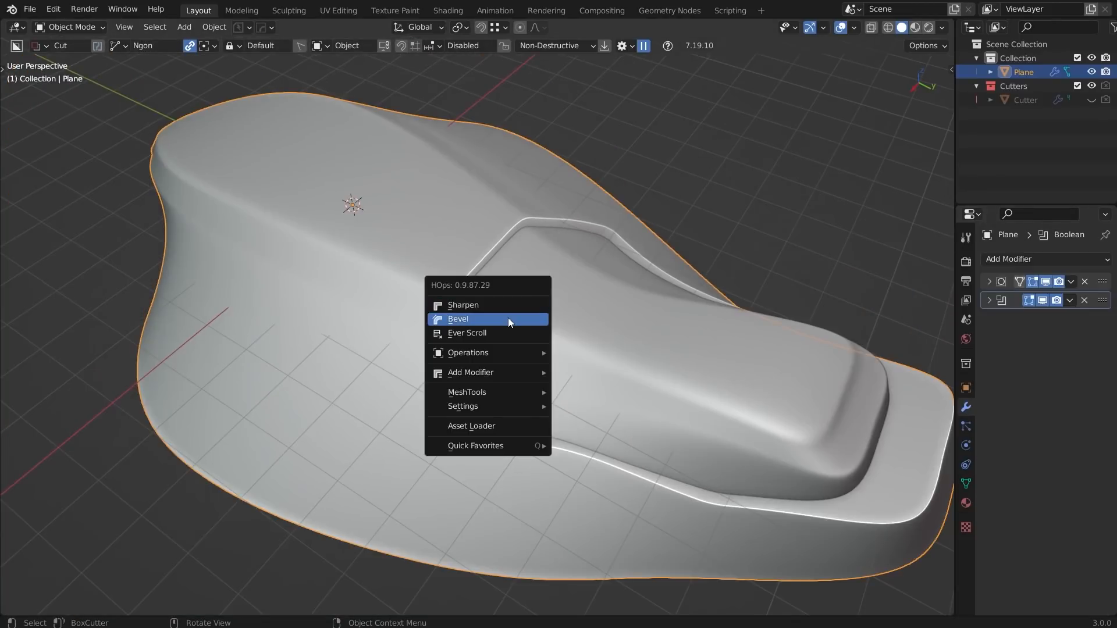
- Expand the Bevel modifier showing 3 segments, 30° angle limit and small offset width
{"action": "left_click", "coordinate": [458, 318]}
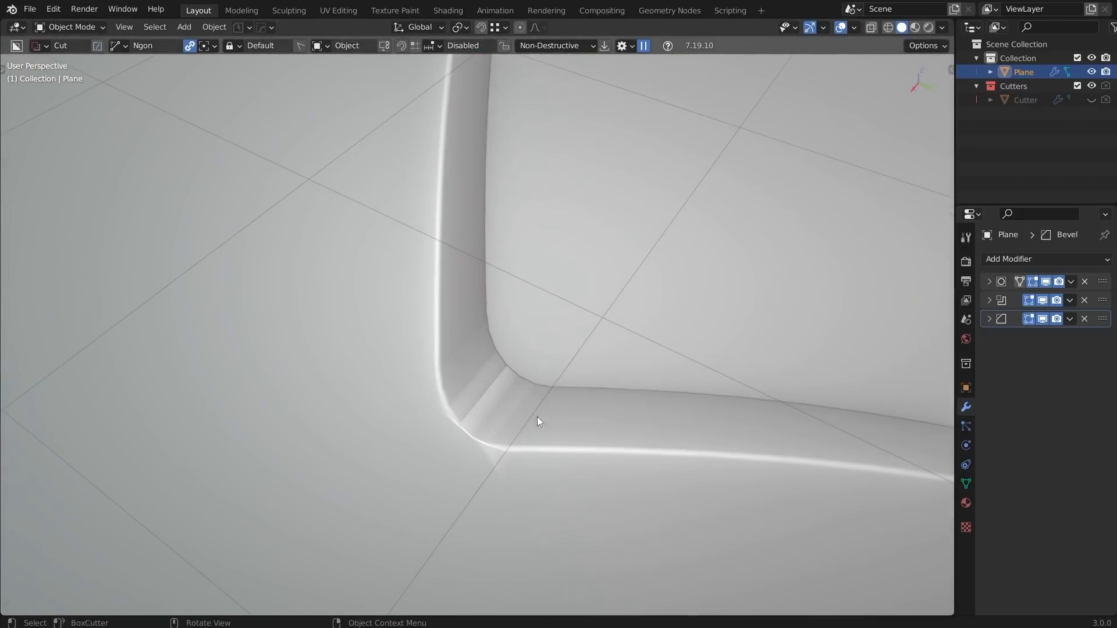
{"action": "left_click", "coordinate": [989, 318]}
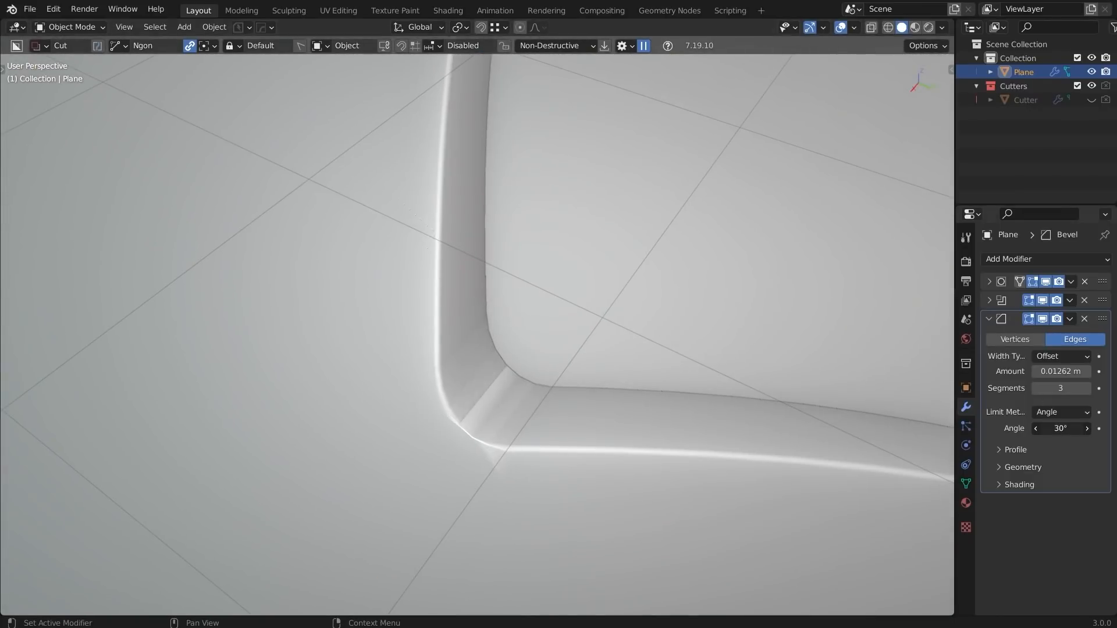
{"action": "left_click", "coordinate": [1036, 428]}
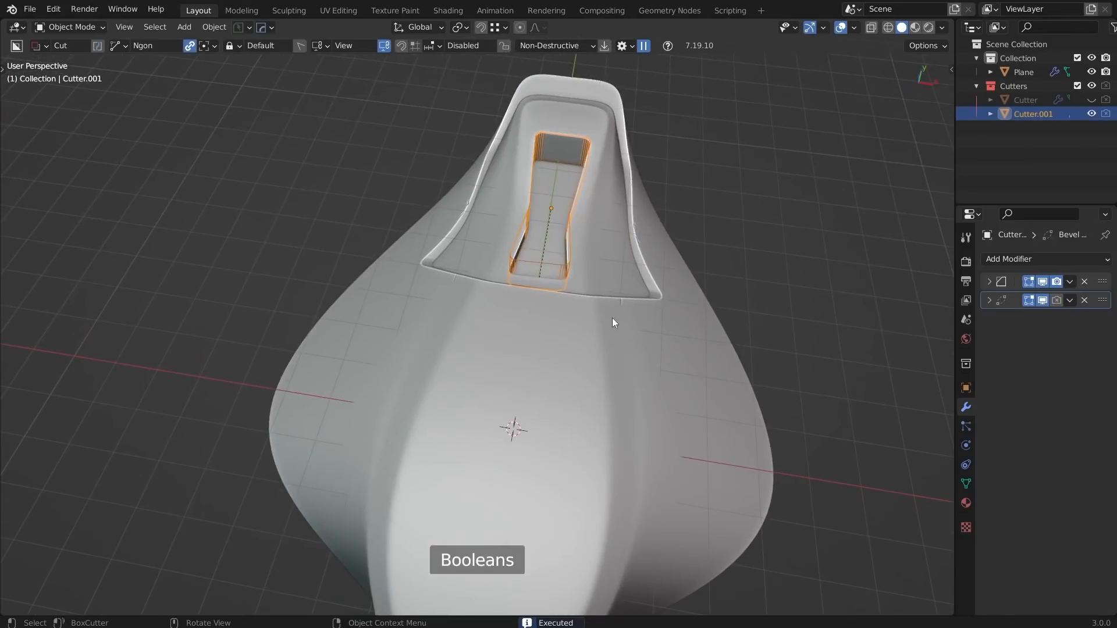
- Briefly enter and leave Edit Mode on Cutter.001 inside the cockpit recess
{"action": "key", "text": "Tab"}
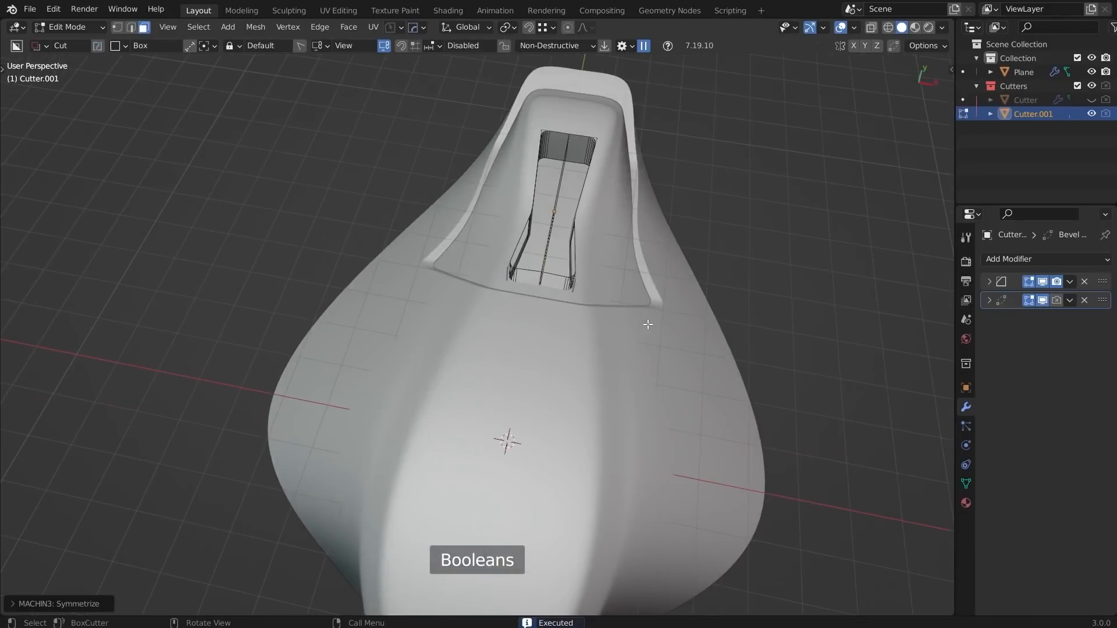
{"action": "key", "text": "Tab"}
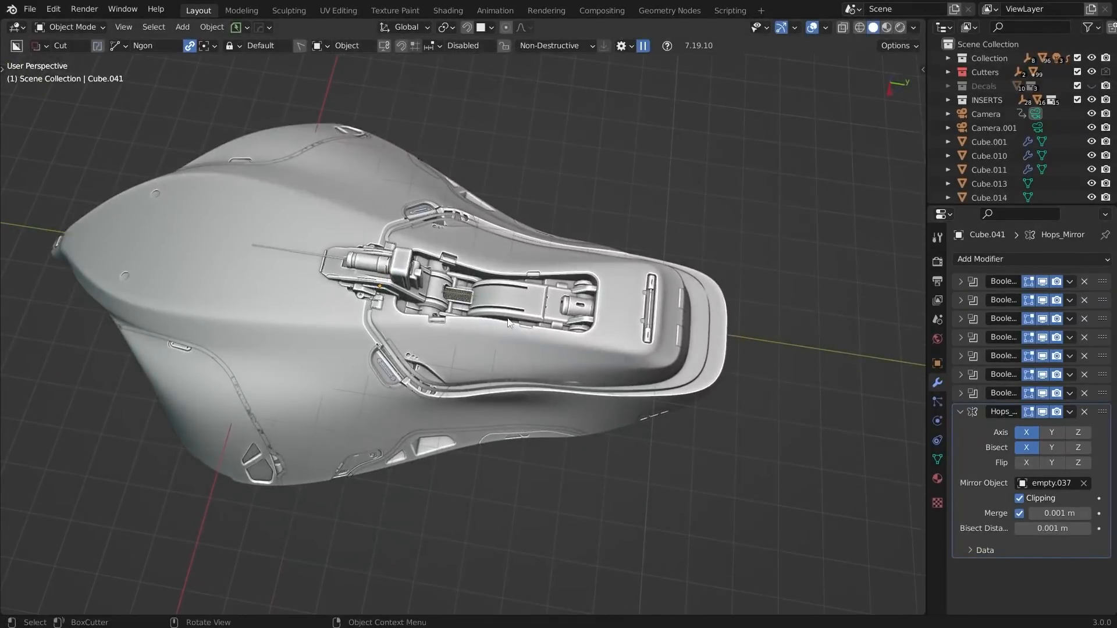
{"action": "mouse_move", "coordinate": [411, 403]}
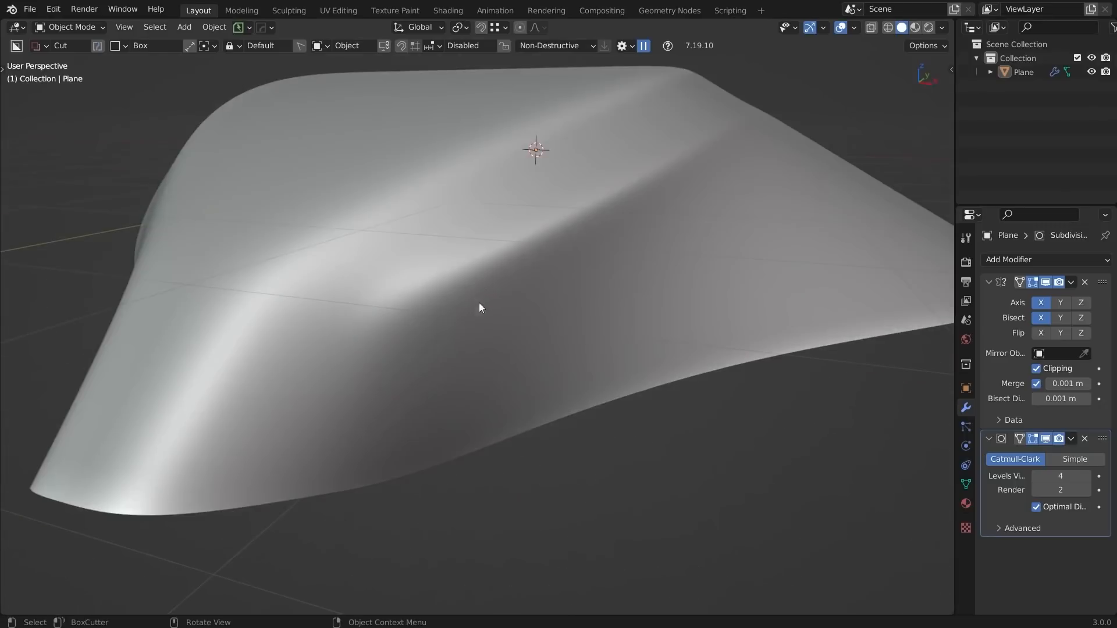
- Toggle Edit Mode on the hull cage and restore the Subdivision viewport preview
{"action": "key", "text": "Tab"}
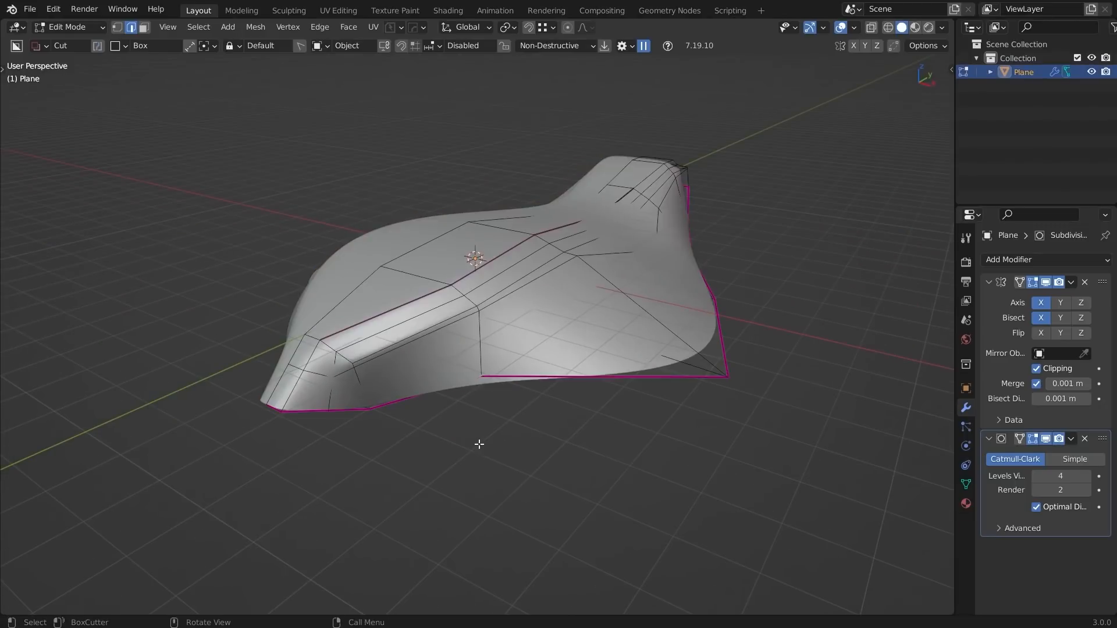
{"action": "key", "text": "Tab"}
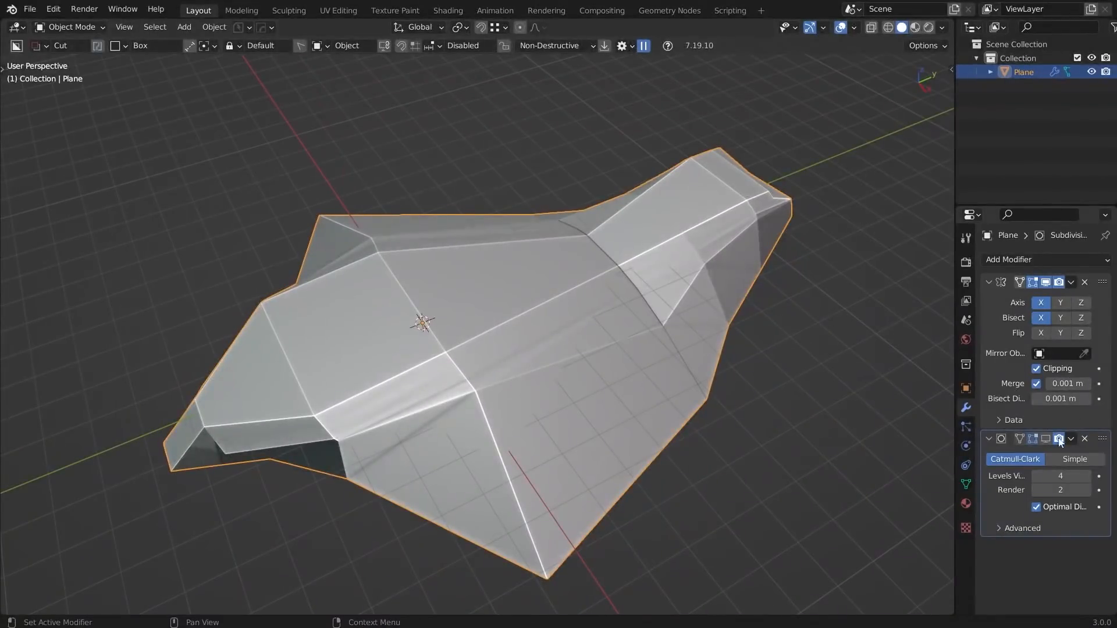
{"action": "left_click", "coordinate": [1047, 438]}
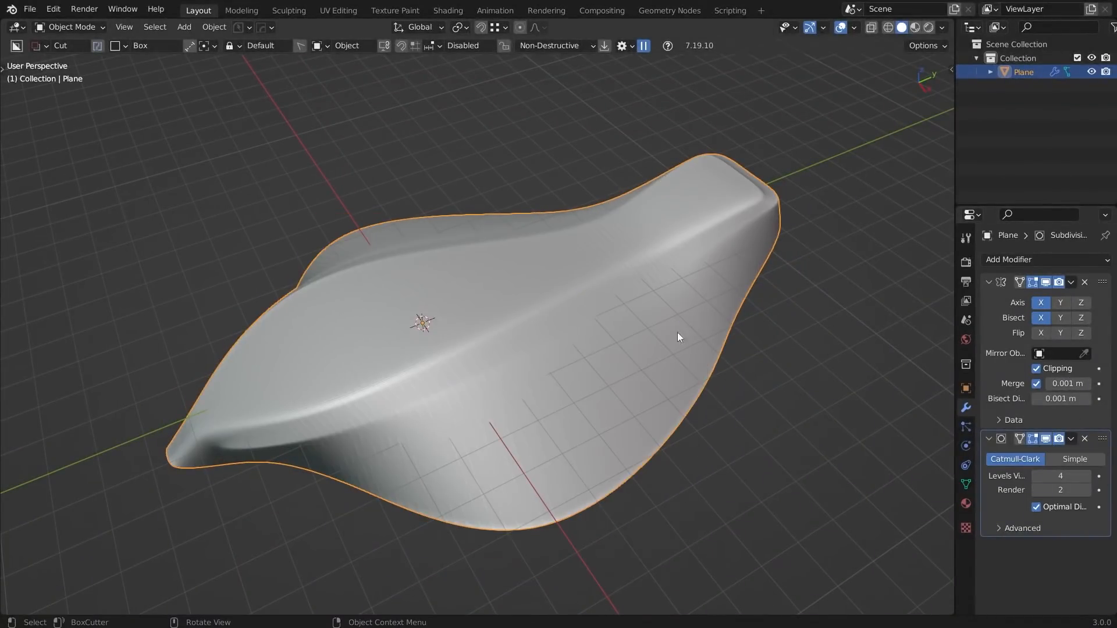
{"action": "key", "text": "Tab"}
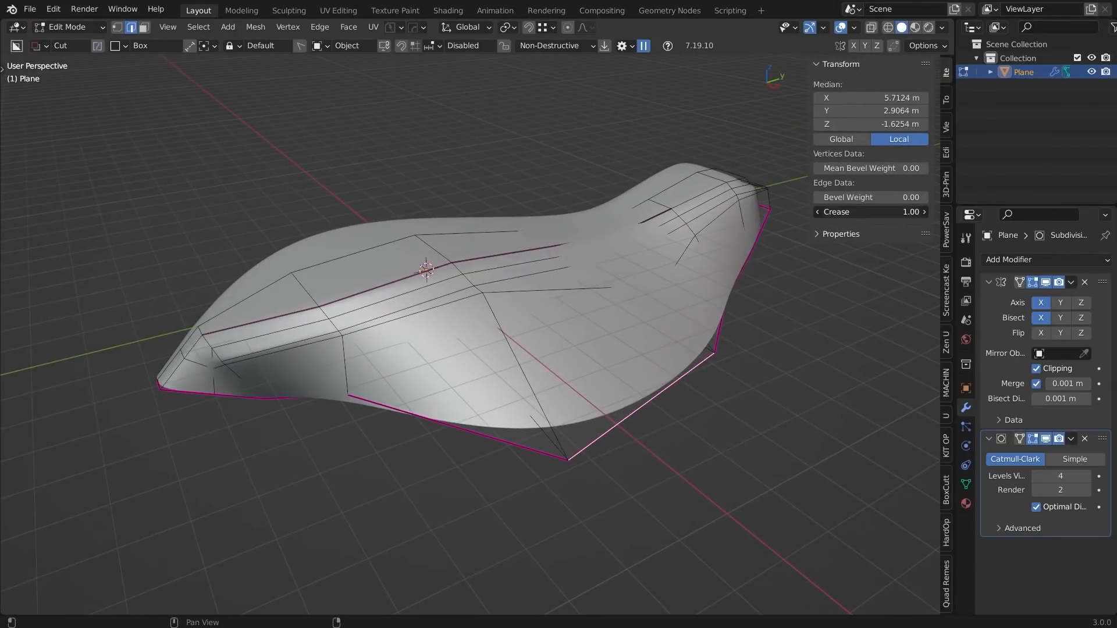
- Re-enter Edit Mode and select a differently creased edge to check its Crease value
{"action": "key", "text": "Tab"}
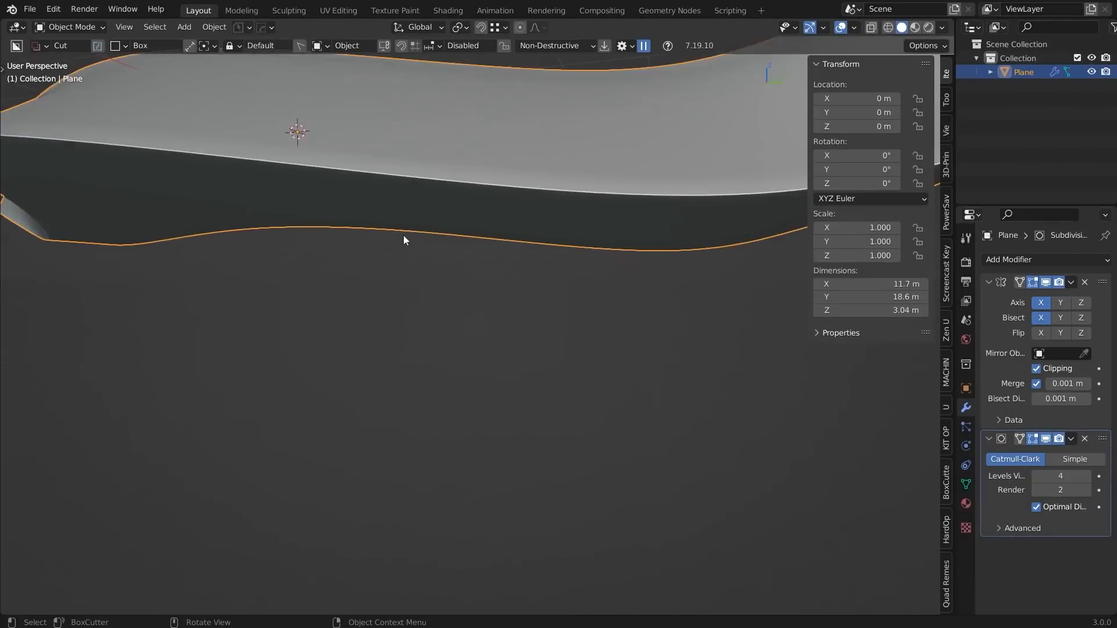
{"action": "key", "text": "Tab"}
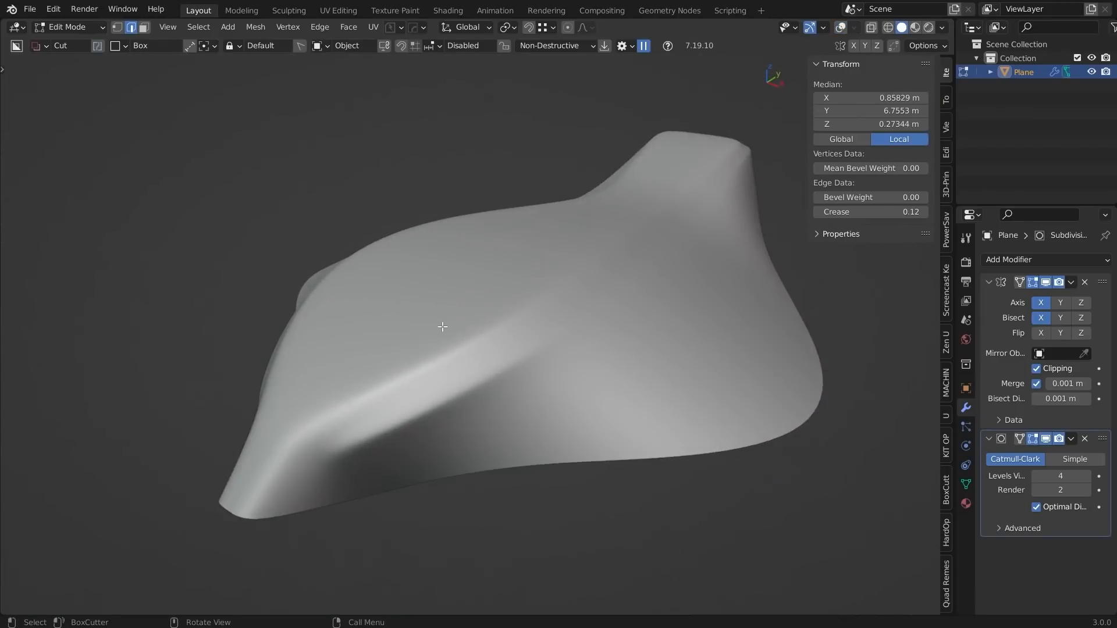
{"action": "left_click", "coordinate": [840, 27]}
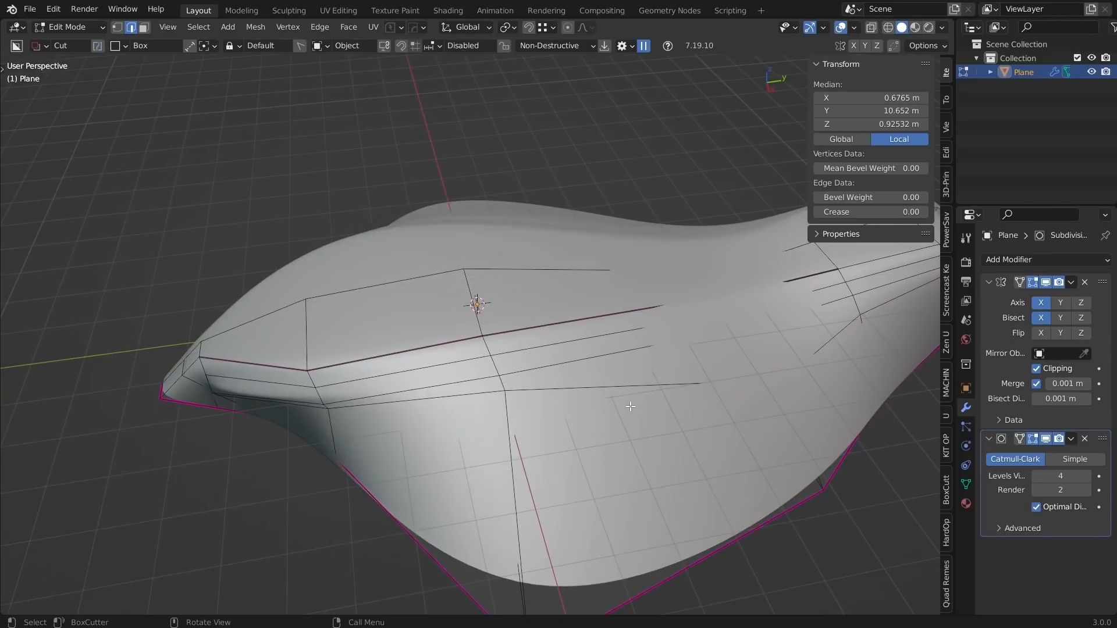
{"action": "mouse_move", "coordinate": [488, 349]}
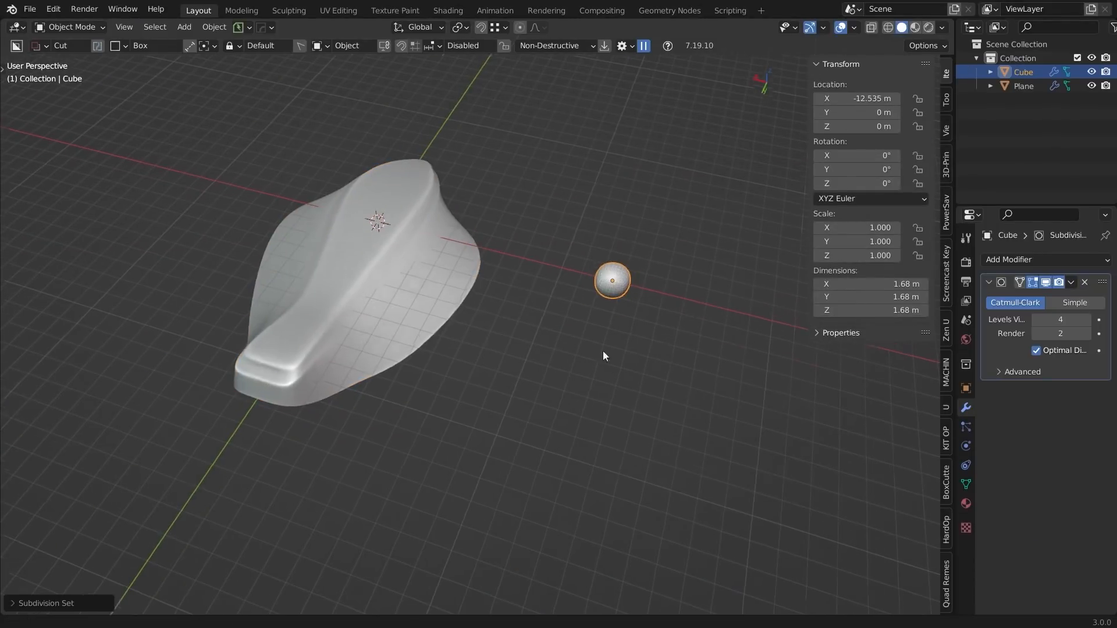
- Enter Edit Mode on the new subdivided cube to crease all its edges to 1
{"action": "key", "text": "Tab"}
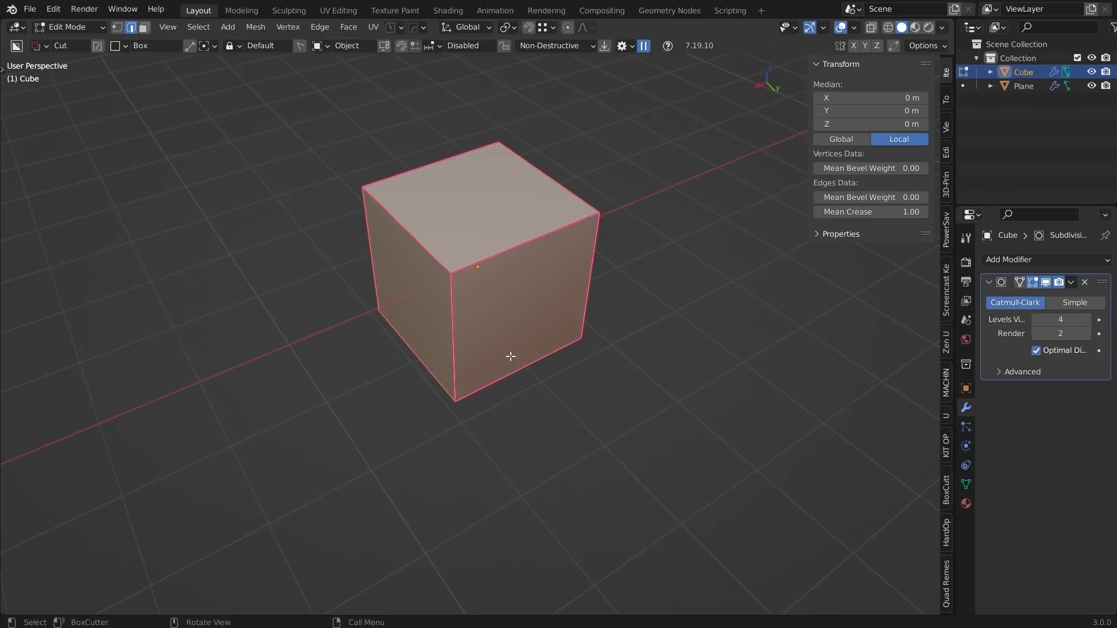
{"action": "mouse_move", "coordinate": [574, 335]}
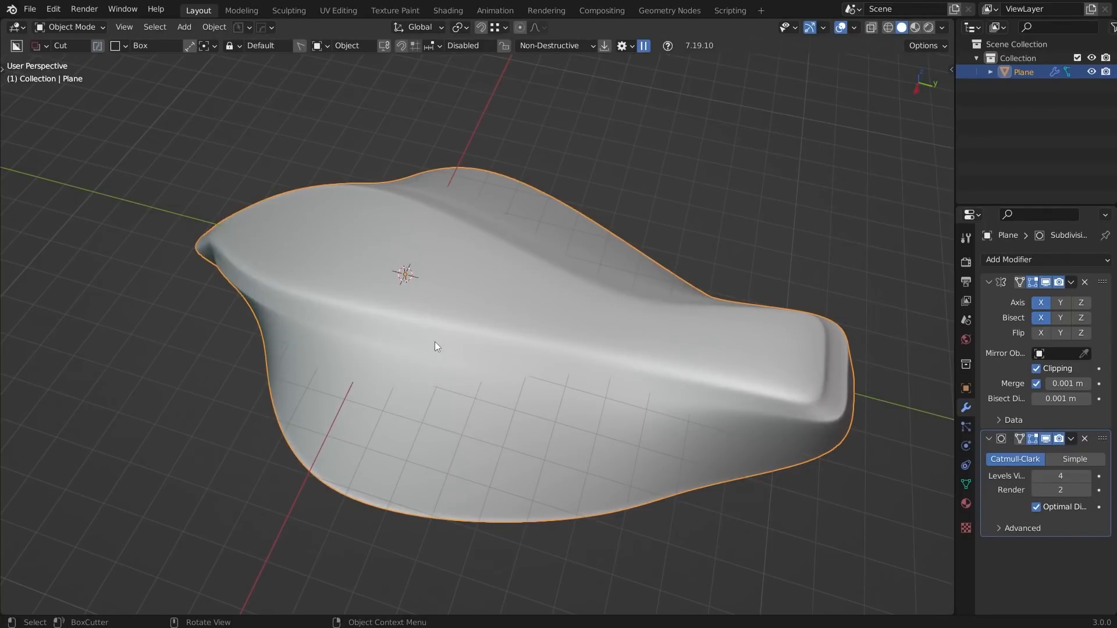
{"action": "mouse_move", "coordinate": [752, 544]}
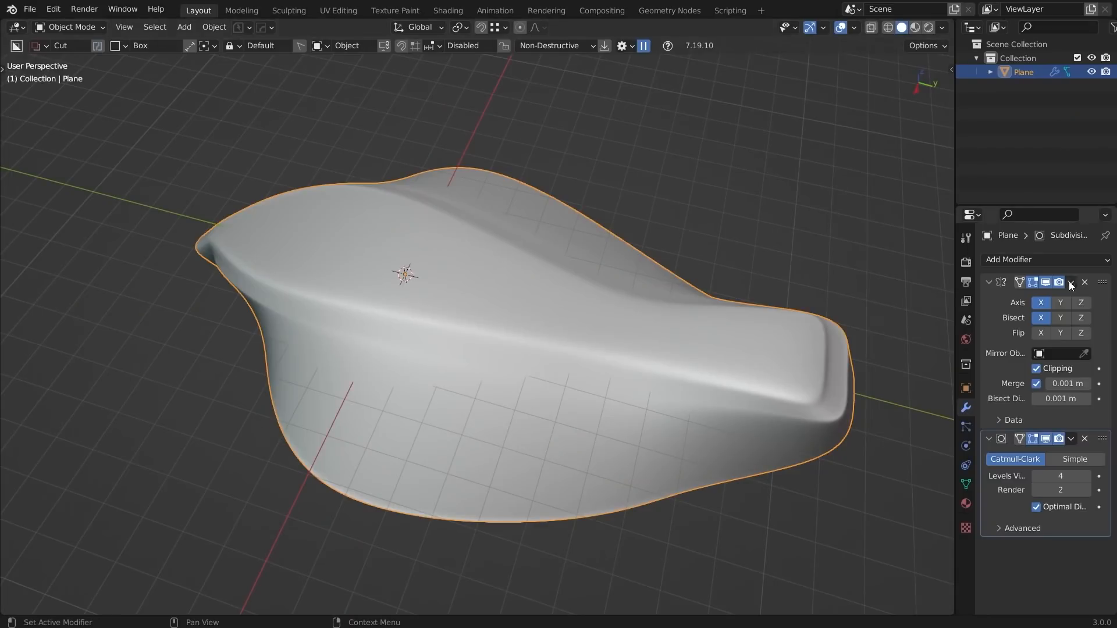
- Apply the Mirror and Subdivision modifiers from their dropdowns, baking the hull geometry
{"action": "left_click", "coordinate": [1070, 282]}
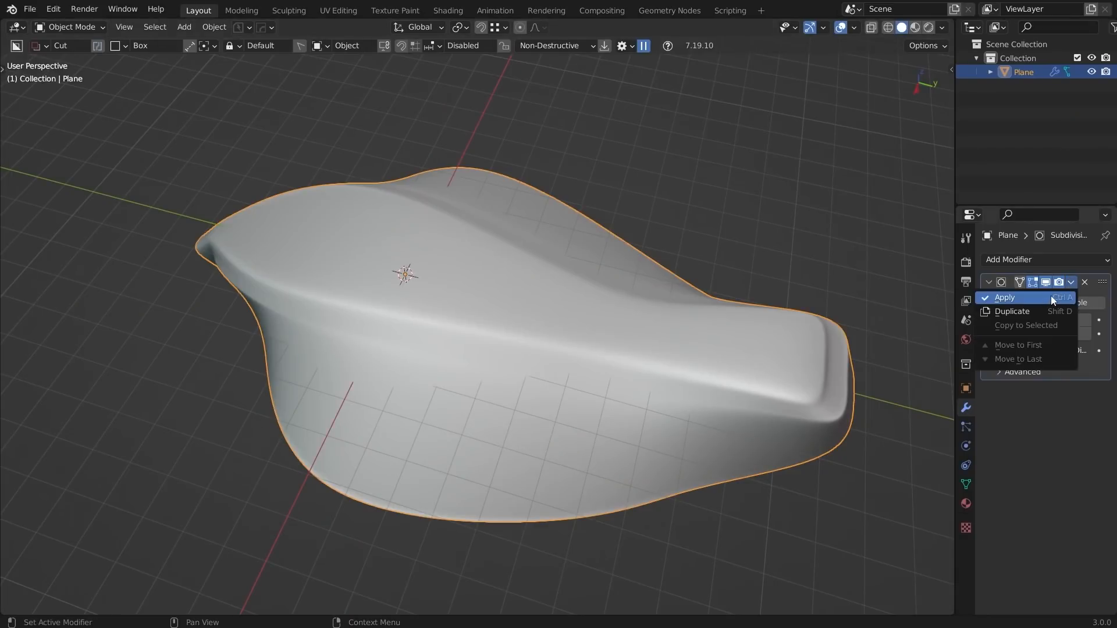
{"action": "left_click", "coordinate": [1005, 298]}
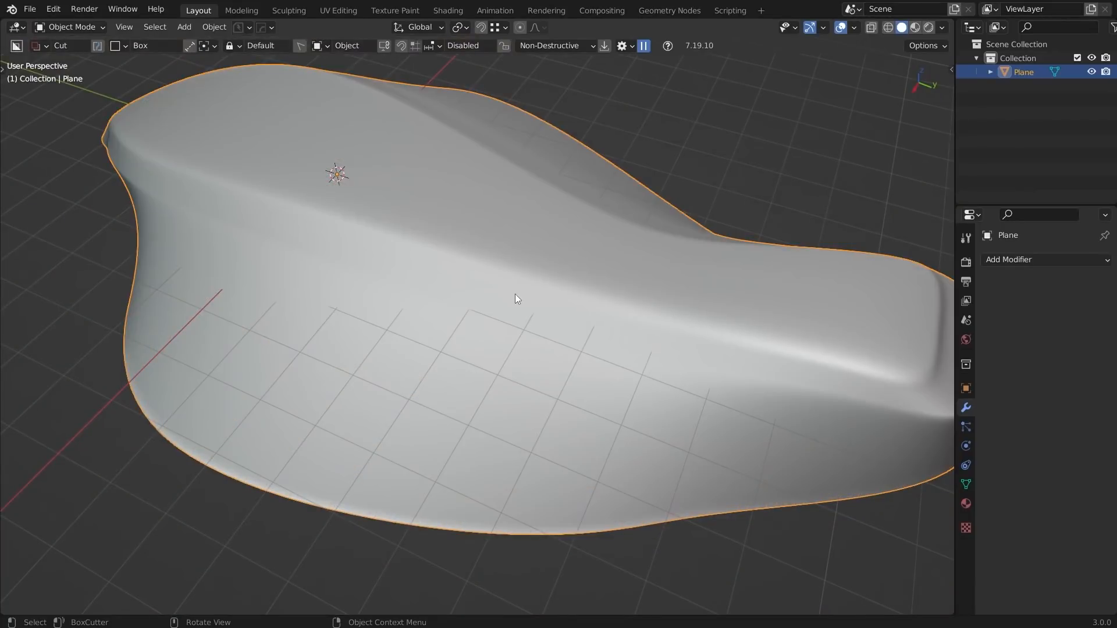
{"action": "mouse_move", "coordinate": [529, 311]}
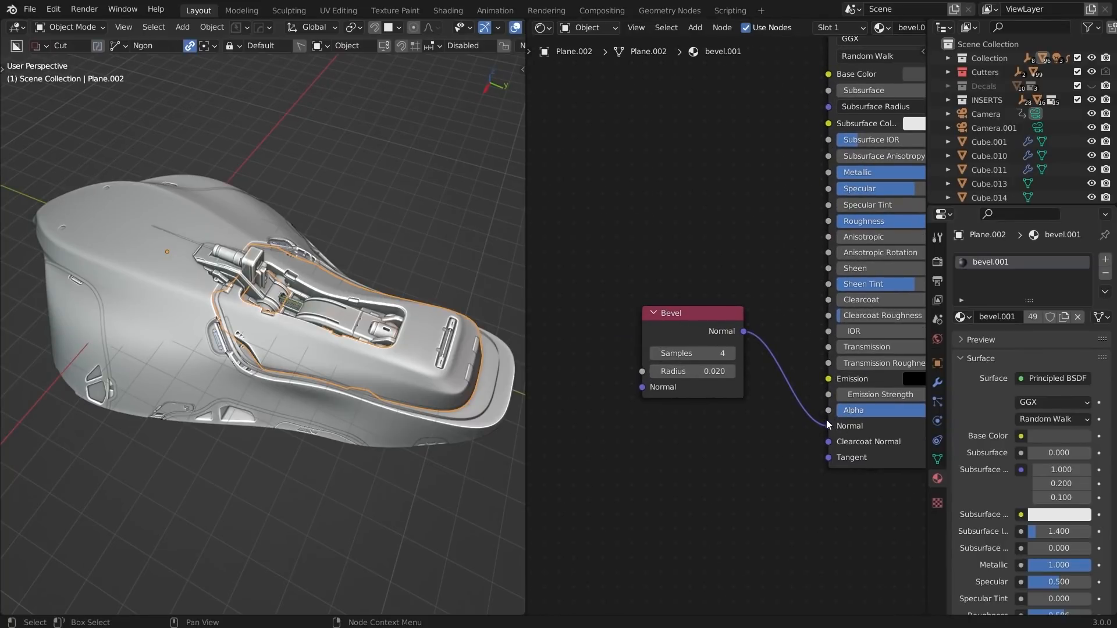
{"action": "mouse_move", "coordinate": [812, 420]}
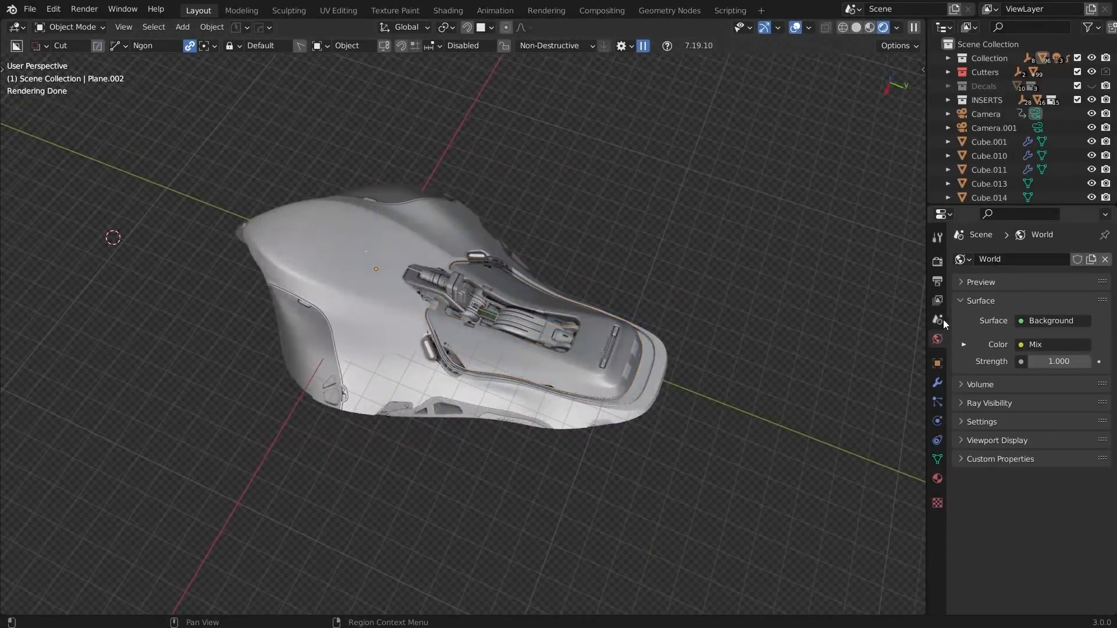
- Set the world lighting strength to 0.0
{"action": "double_click", "coordinate": [1057, 361]}
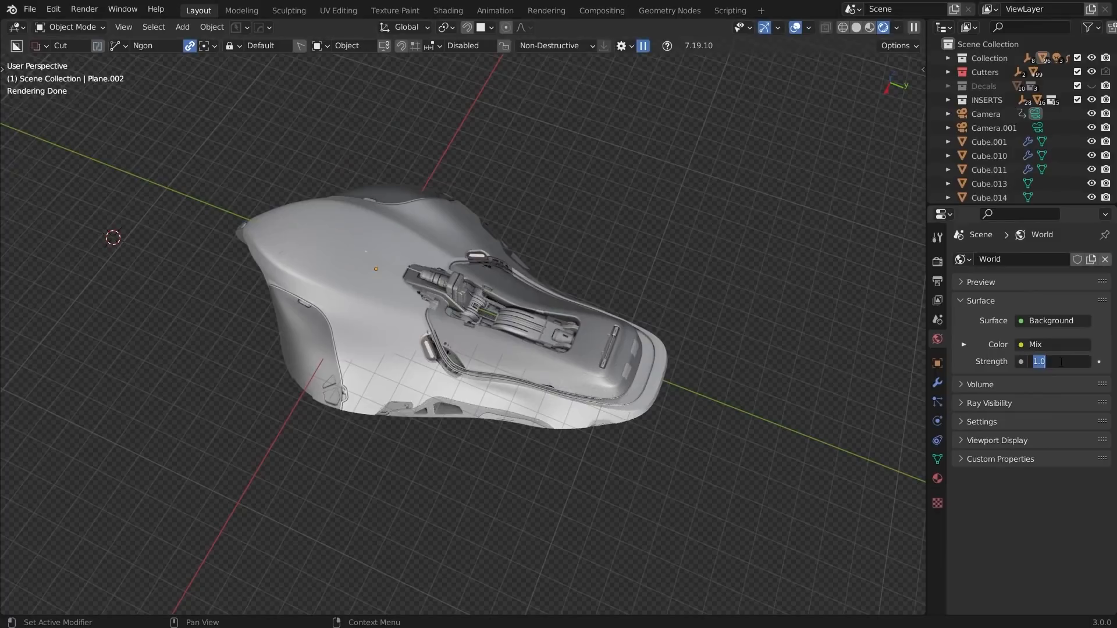
{"action": "type", "text": "0.0"}
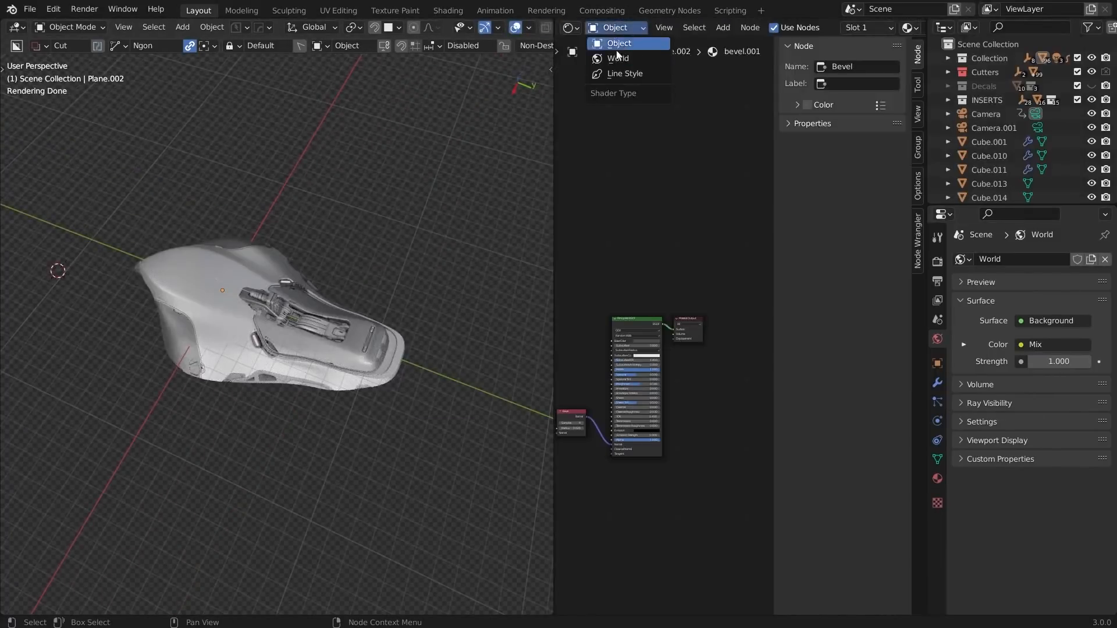
- Show the World node tree in the editor and hide viewport overlays to see the clean render
{"action": "left_click", "coordinate": [618, 58]}
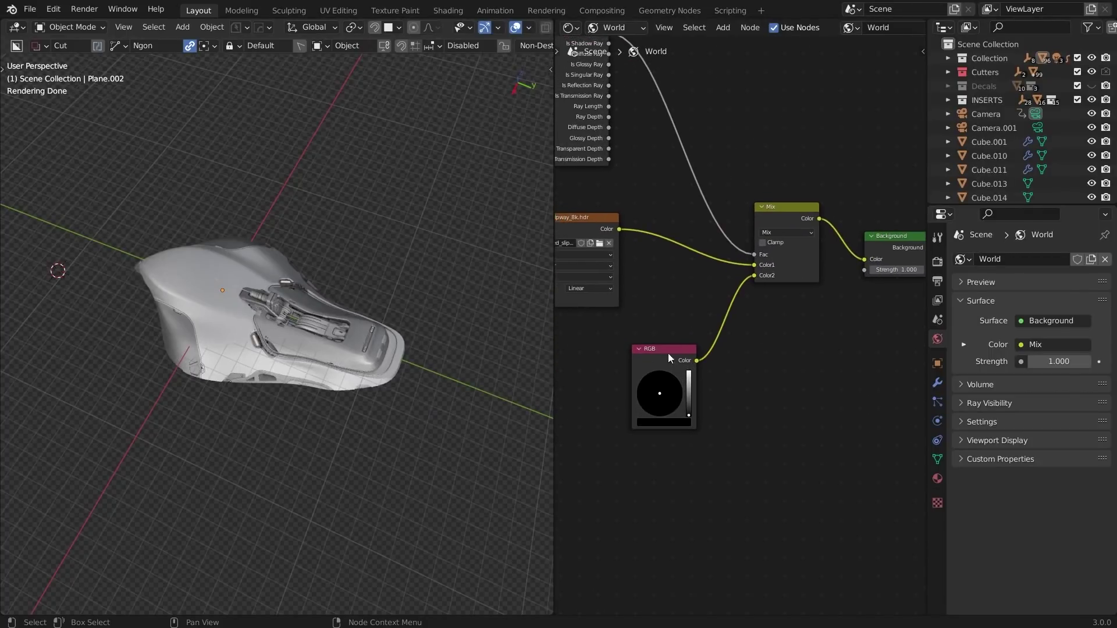
{"action": "mouse_move", "coordinate": [426, 234]}
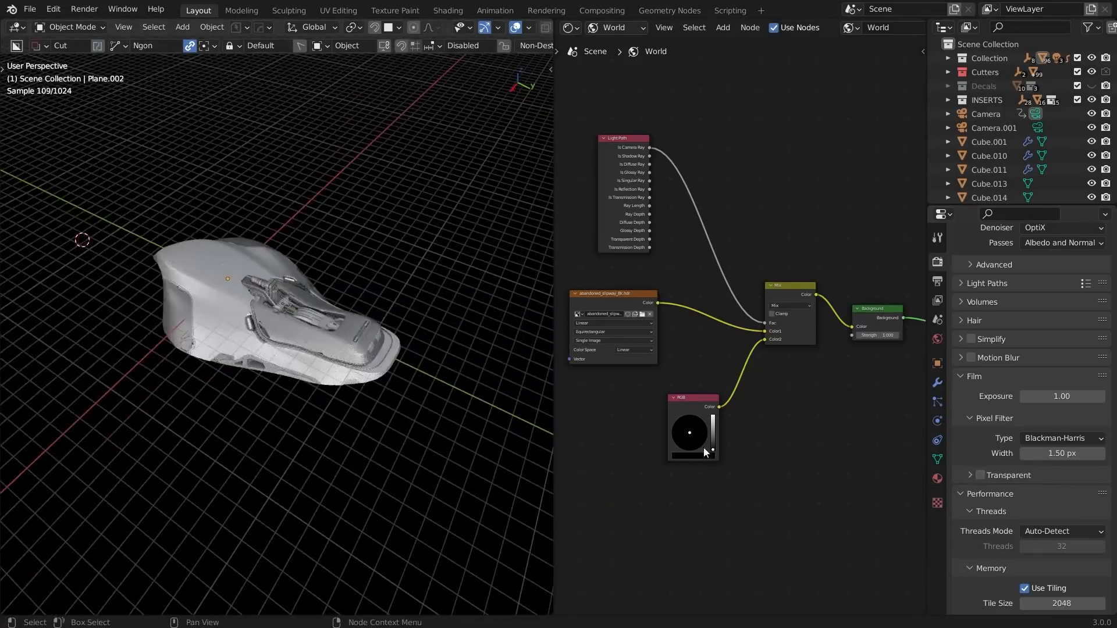
{"action": "left_click", "coordinate": [689, 432]}
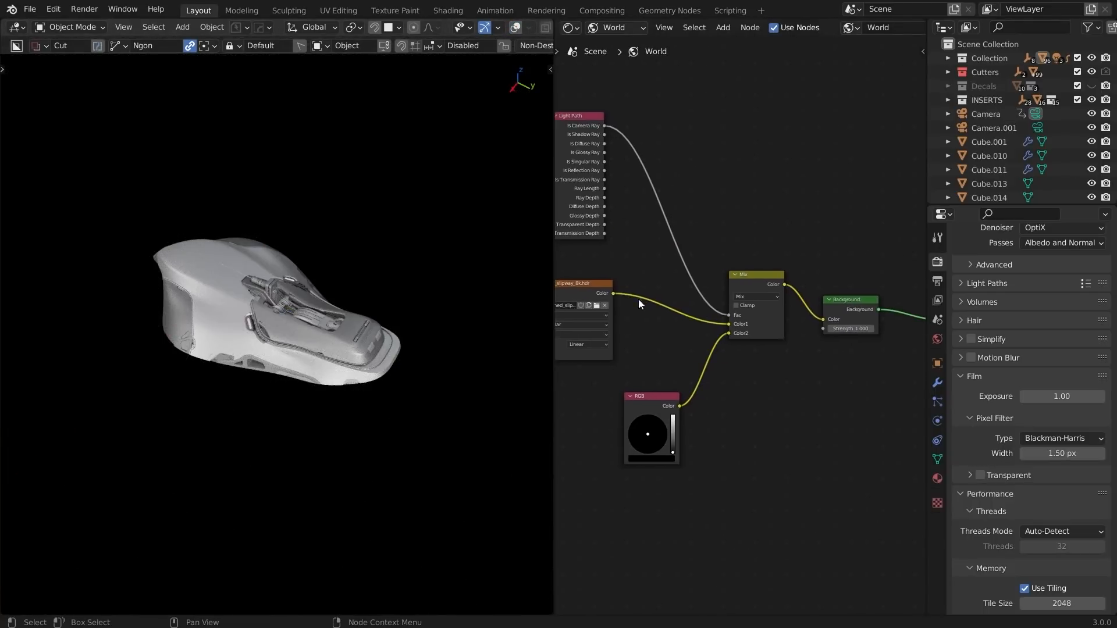
{"action": "mouse_move", "coordinate": [318, 361]}
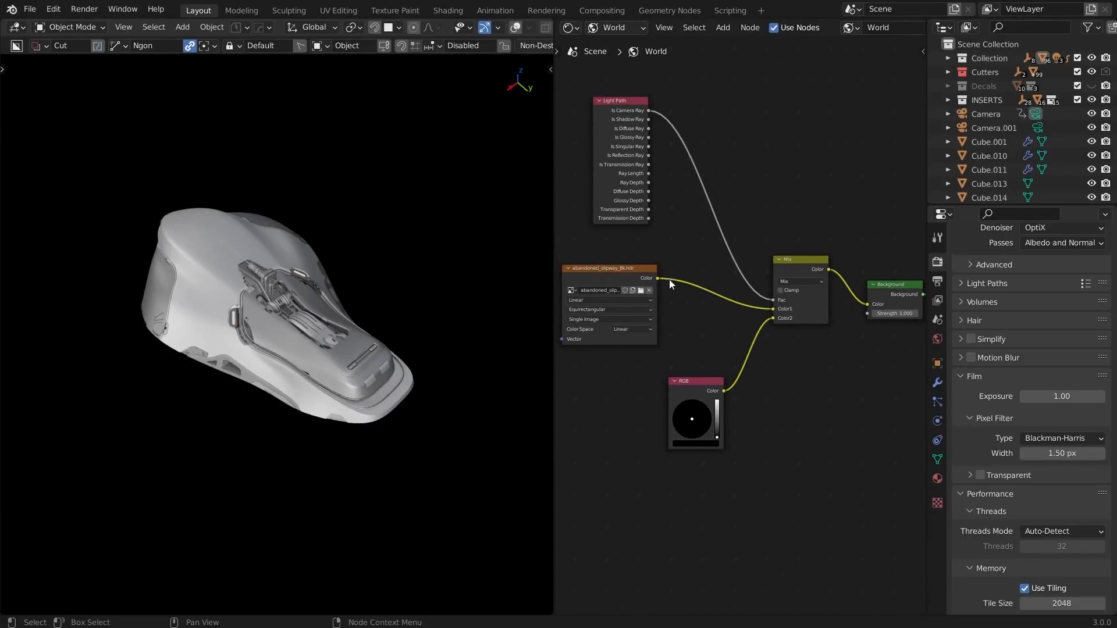
{"action": "mouse_move", "coordinate": [424, 263]}
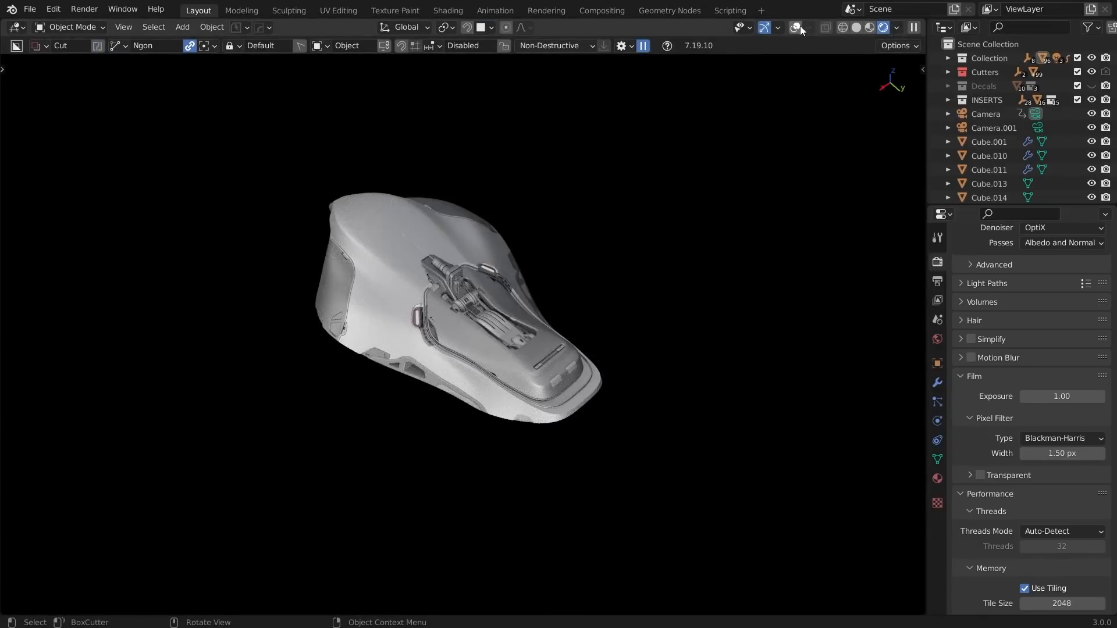
- In solid shading, add Hard Ops generated area lights and reset the 3D cursor to world origin
{"action": "left_click", "coordinate": [796, 28]}
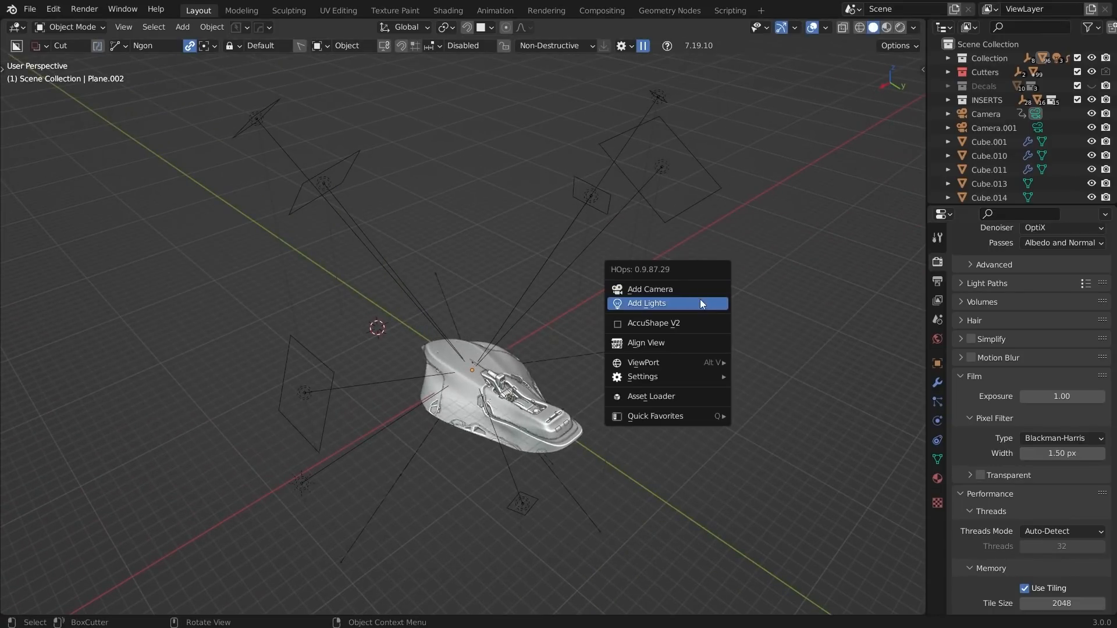
{"action": "left_click", "coordinate": [647, 303]}
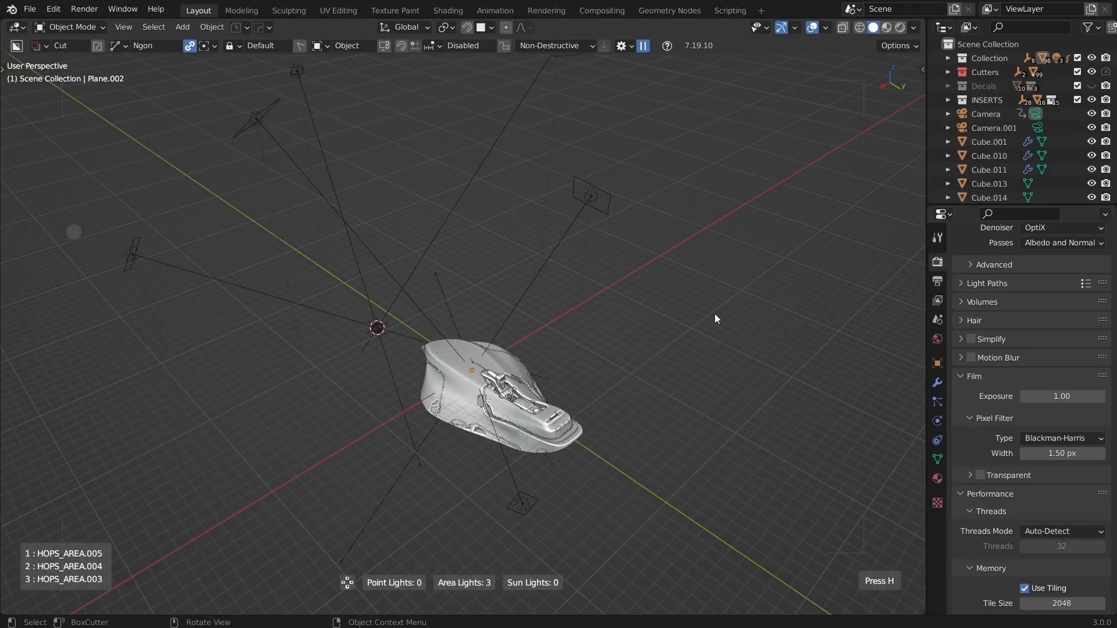
{"action": "key", "text": "shift+s"}
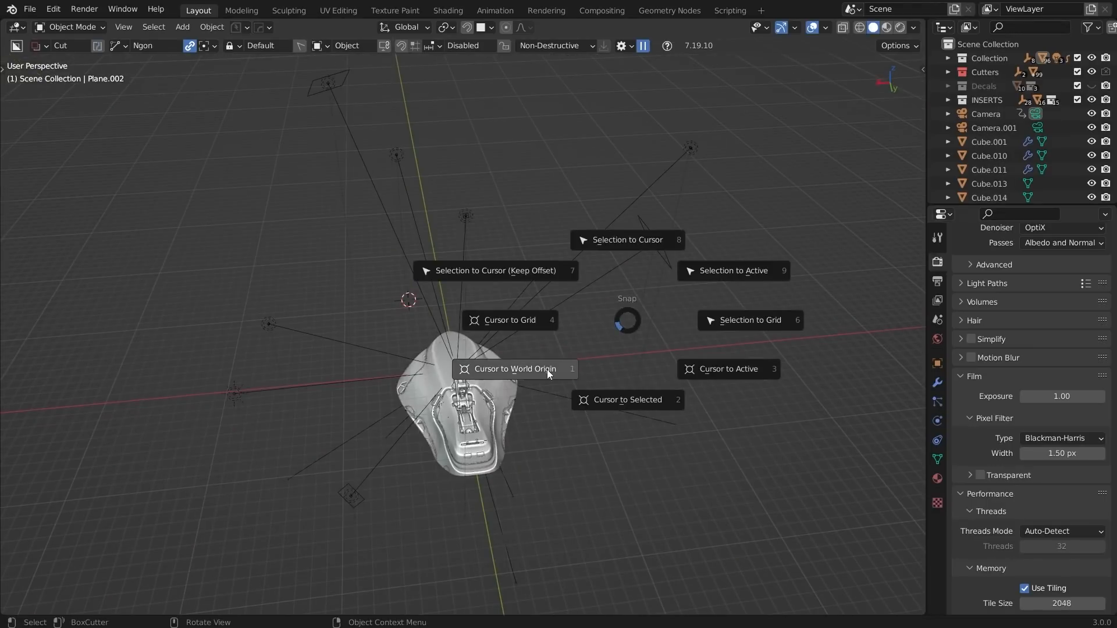
{"action": "left_click", "coordinate": [514, 369]}
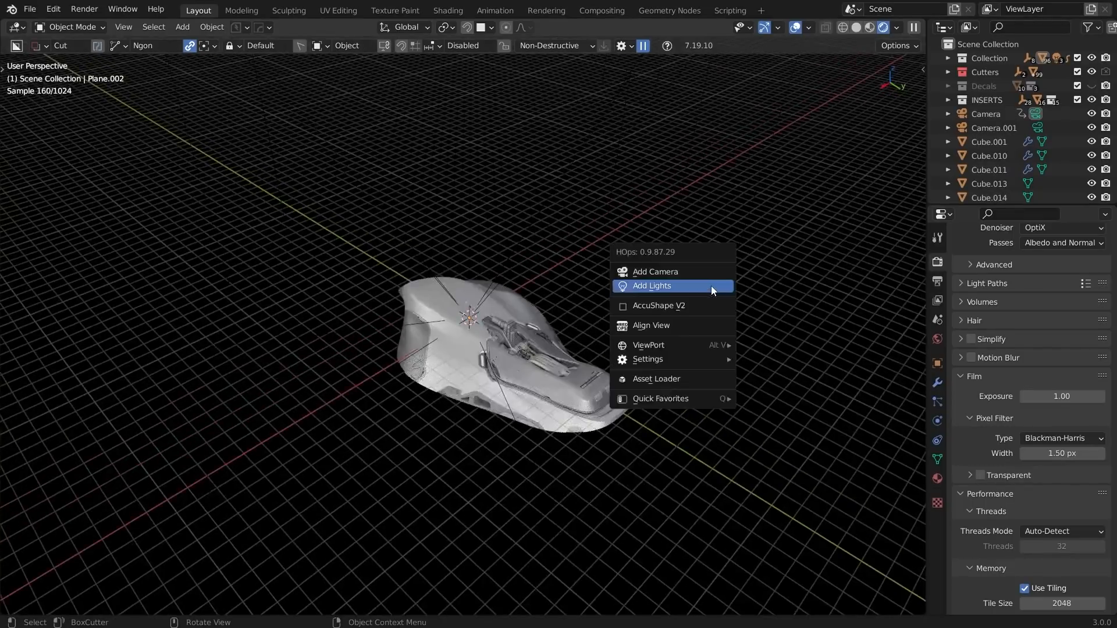
- Regenerate the three area lights around the origin and view the lit hull in rendered shading
{"action": "left_click", "coordinate": [651, 285]}
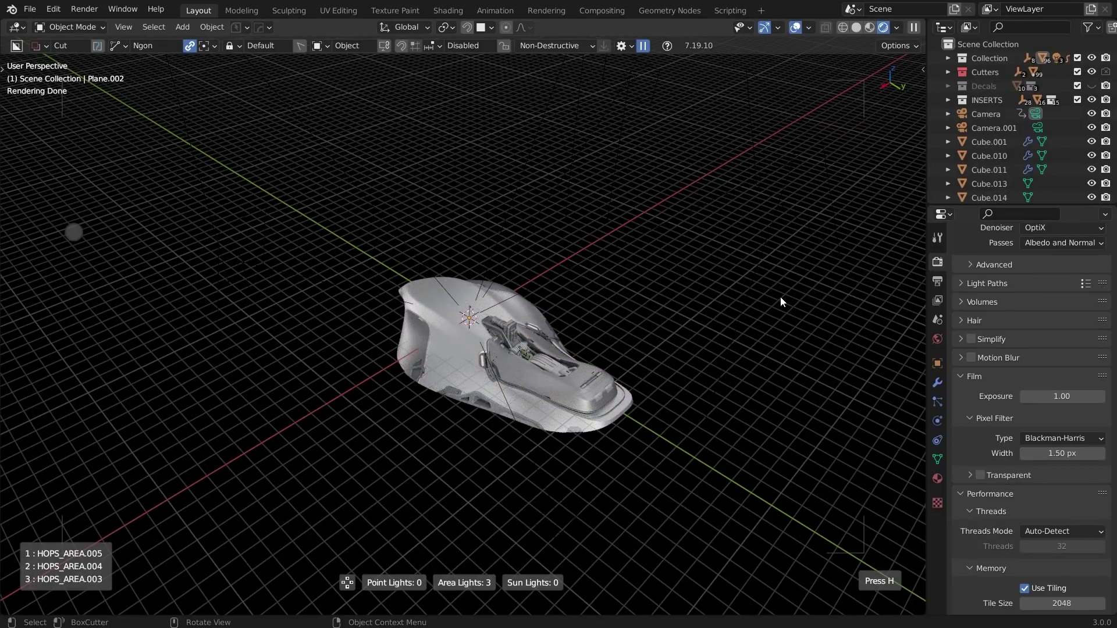
{"action": "left_click", "coordinate": [828, 27]}
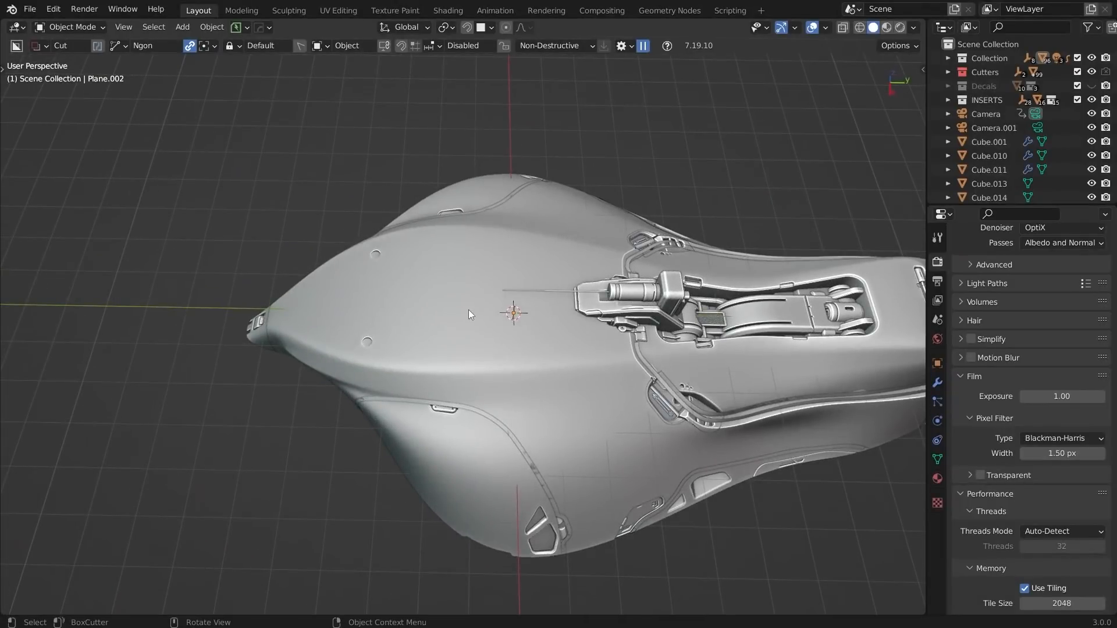
{"action": "mouse_move", "coordinate": [575, 339]}
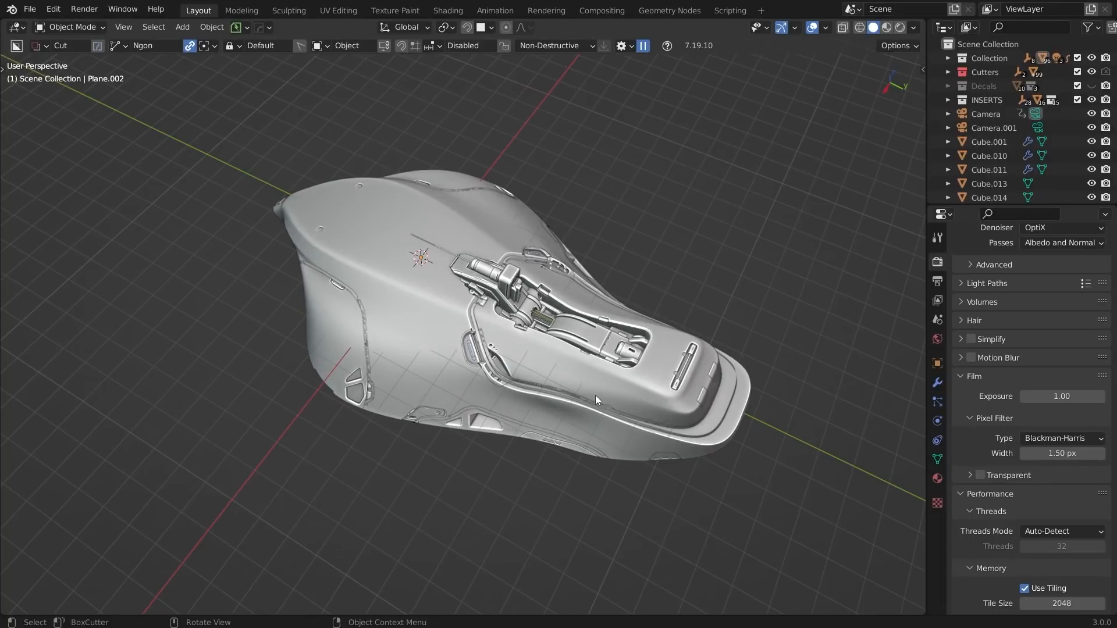
{"action": "mouse_move", "coordinate": [569, 384]}
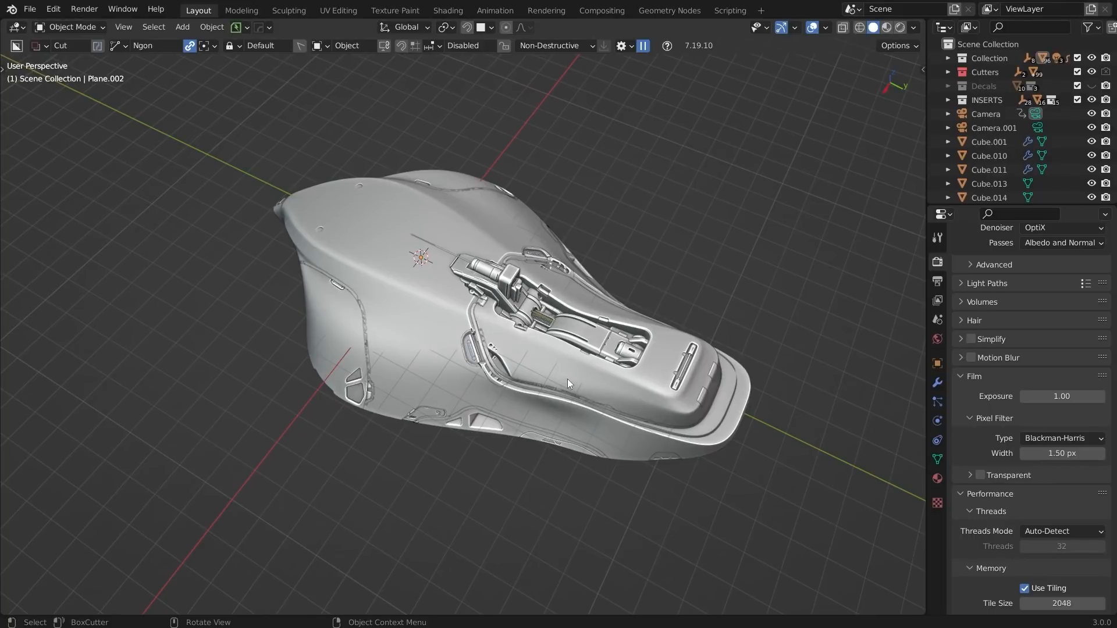
{"action": "mouse_move", "coordinate": [574, 384]}
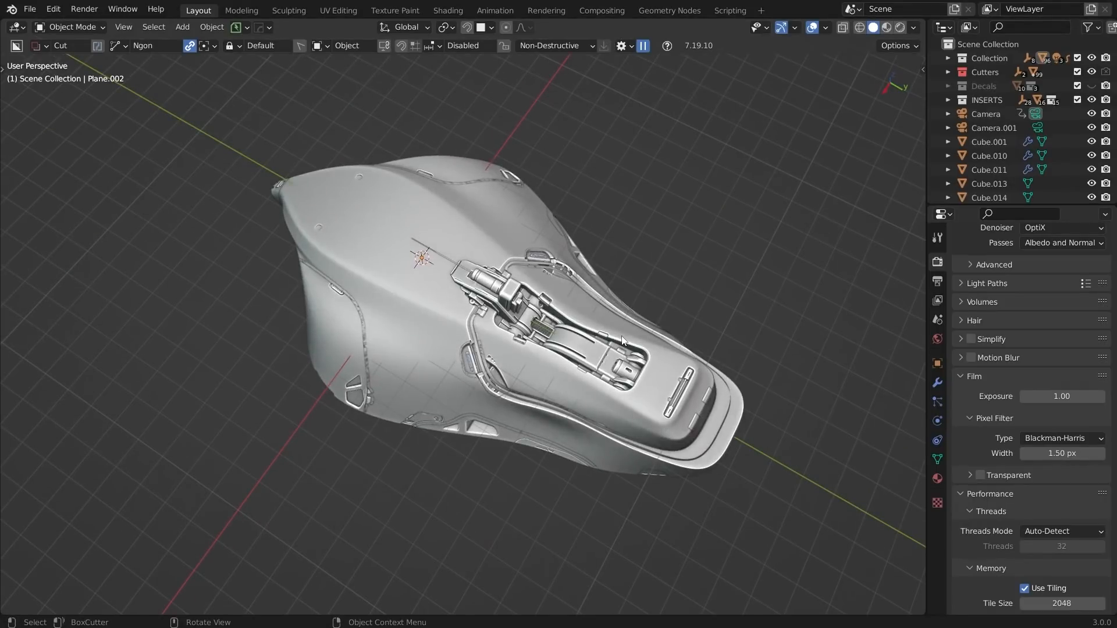
{"action": "mouse_move", "coordinate": [505, 185]}
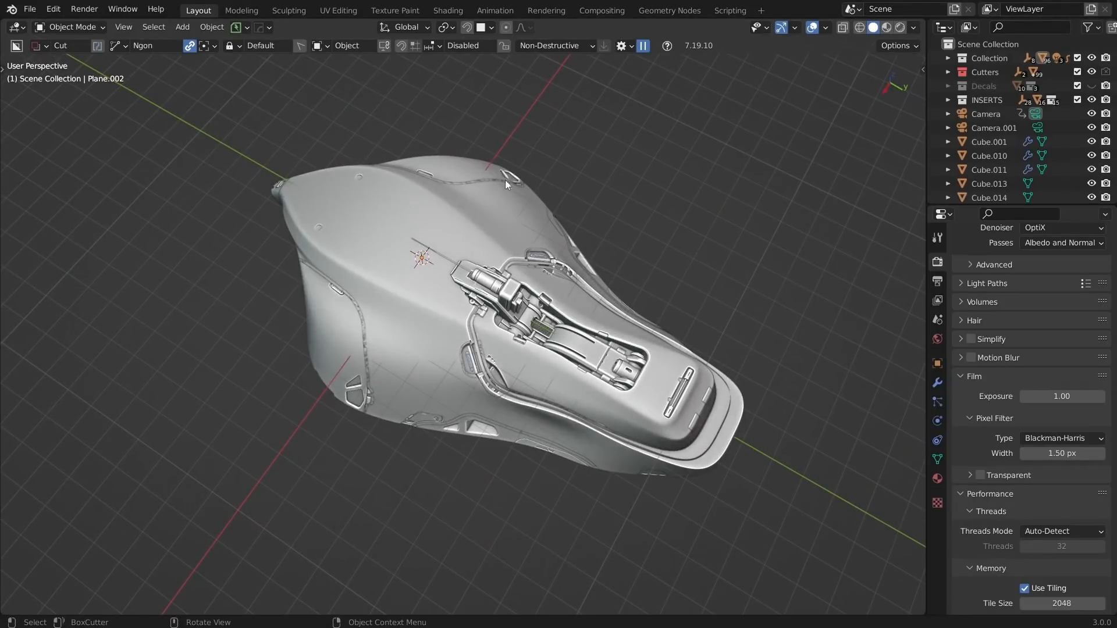